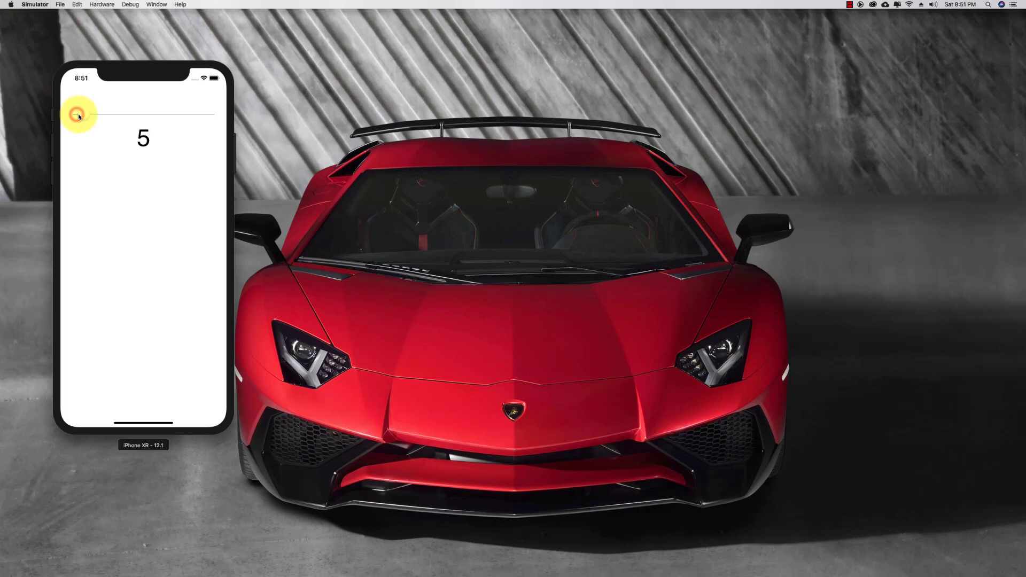
# Drag the slider thumb right so the label's number rises from 5 to 29.
pyautogui.moveTo(77, 116); pyautogui.dragTo(127, 116)
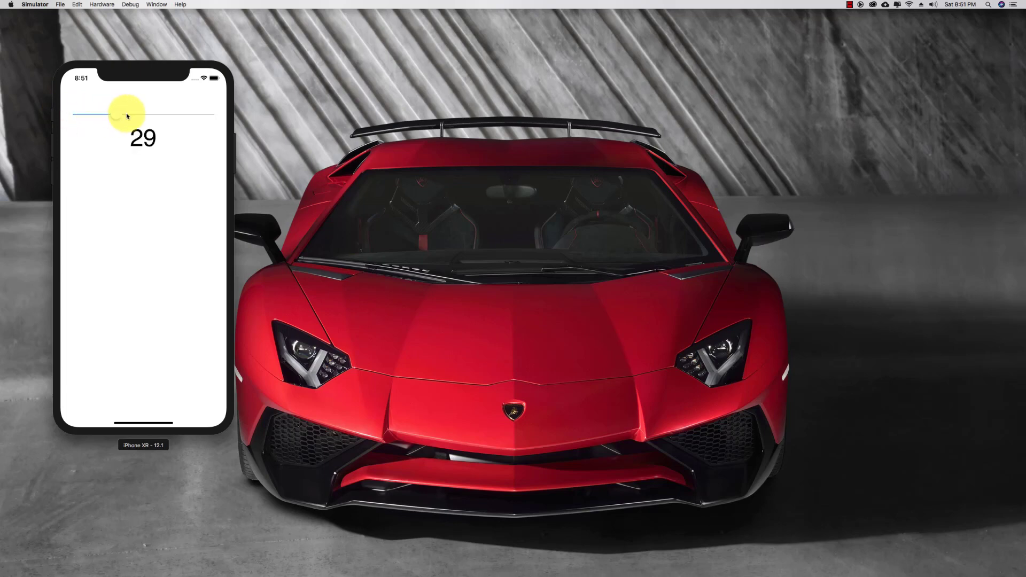
pyautogui.moveTo(128, 116); pyautogui.dragTo(203, 115)
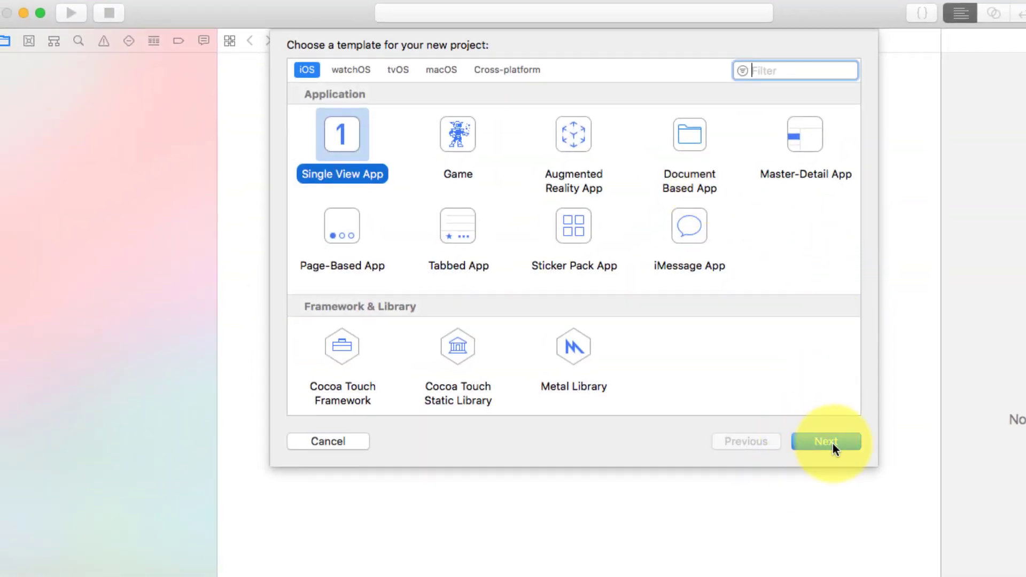
# Create a Single View App project named slider, replacing the existing slider folder.
pyautogui.click(826, 441)
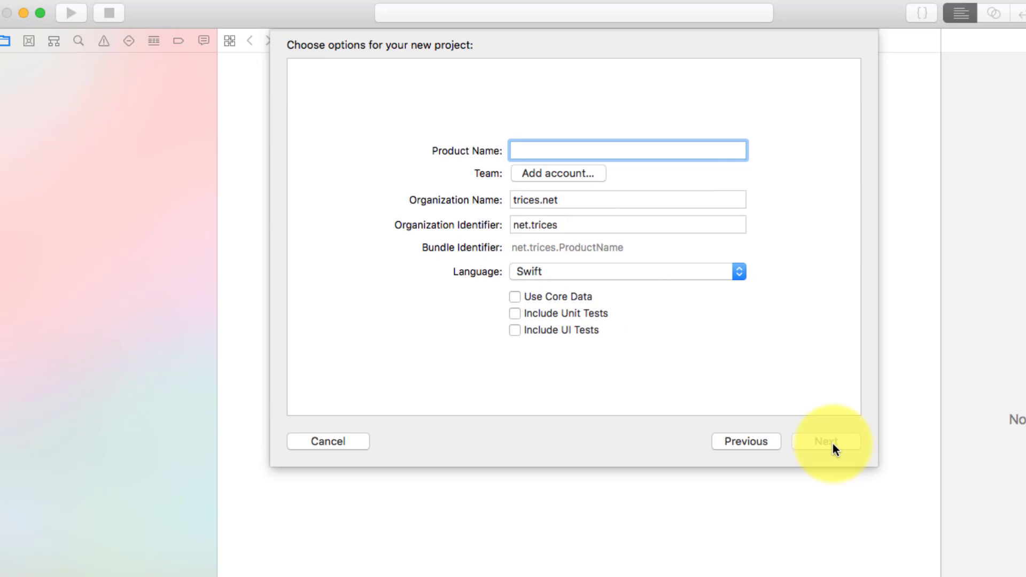
pyautogui.click(826, 441)
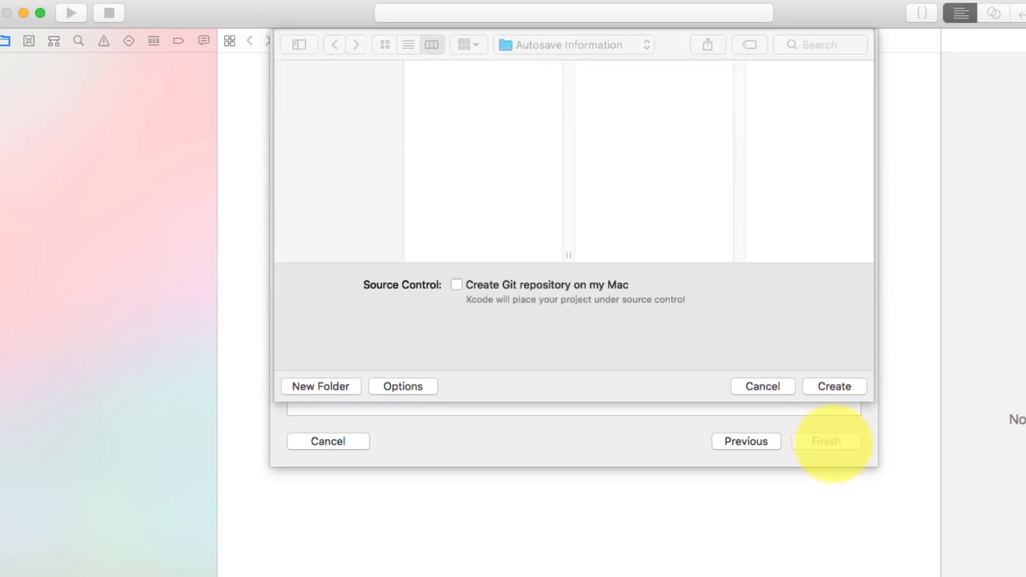
pyautogui.click(834, 386)
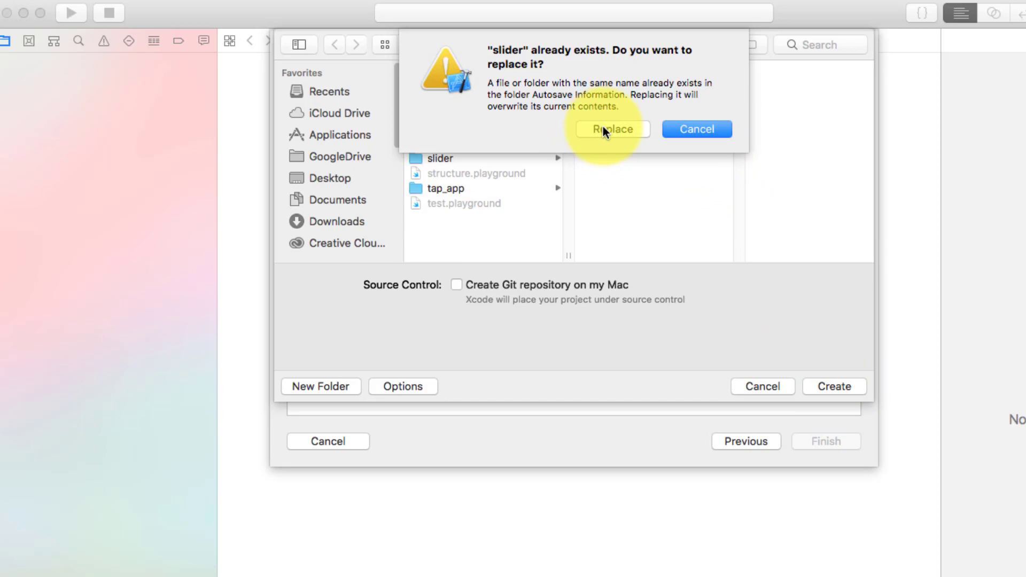
pyautogui.click(612, 130)
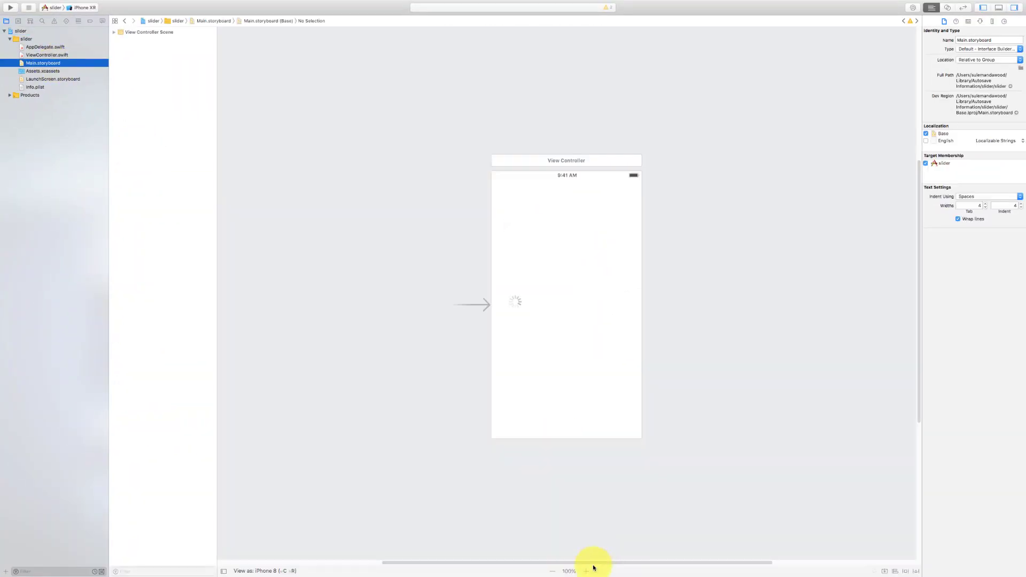
# Find Label in the Object Library and drop it near the top of the view.
pyautogui.click(587, 571)
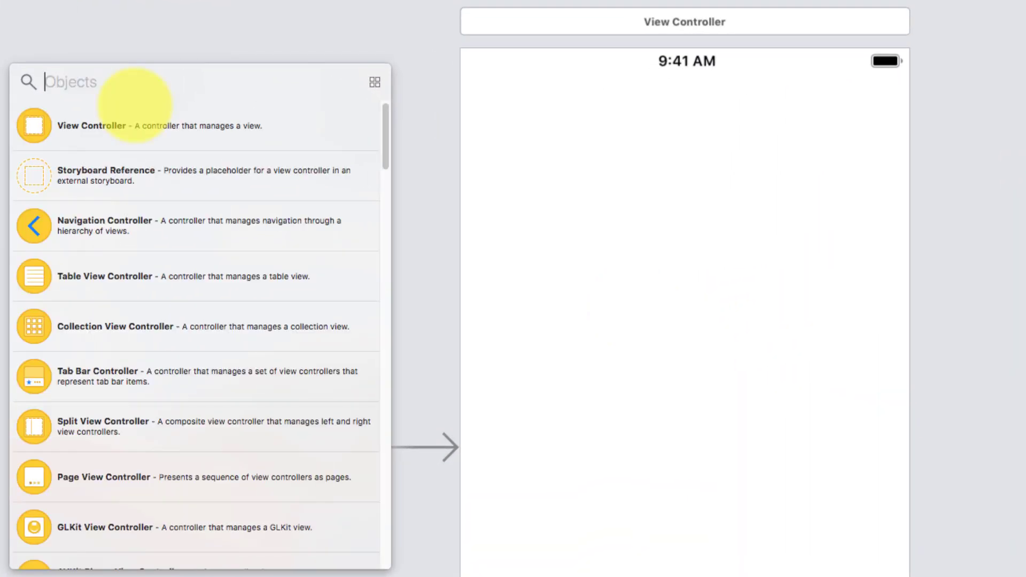
pyautogui.write('label')
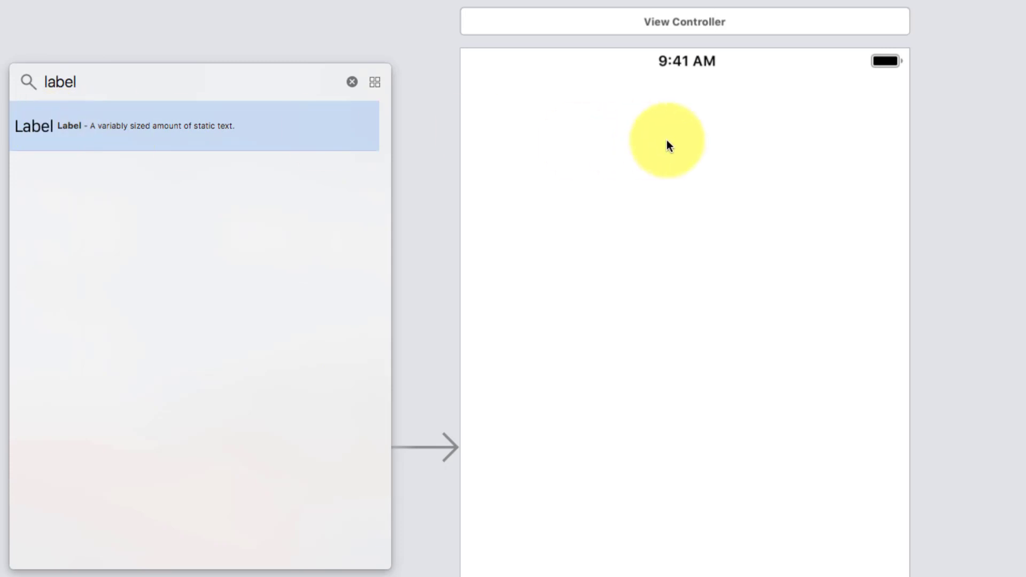
pyautogui.moveTo(33, 126); pyautogui.dragTo(667, 141)
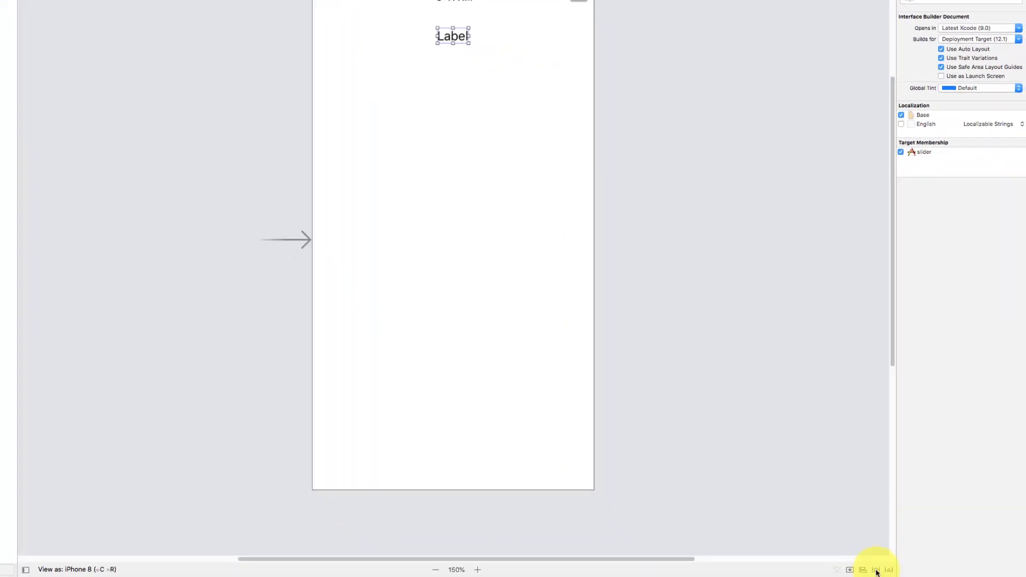
# Constrain the label 100 points from the top and centre it horizontally in the container.
pyautogui.click(875, 563)
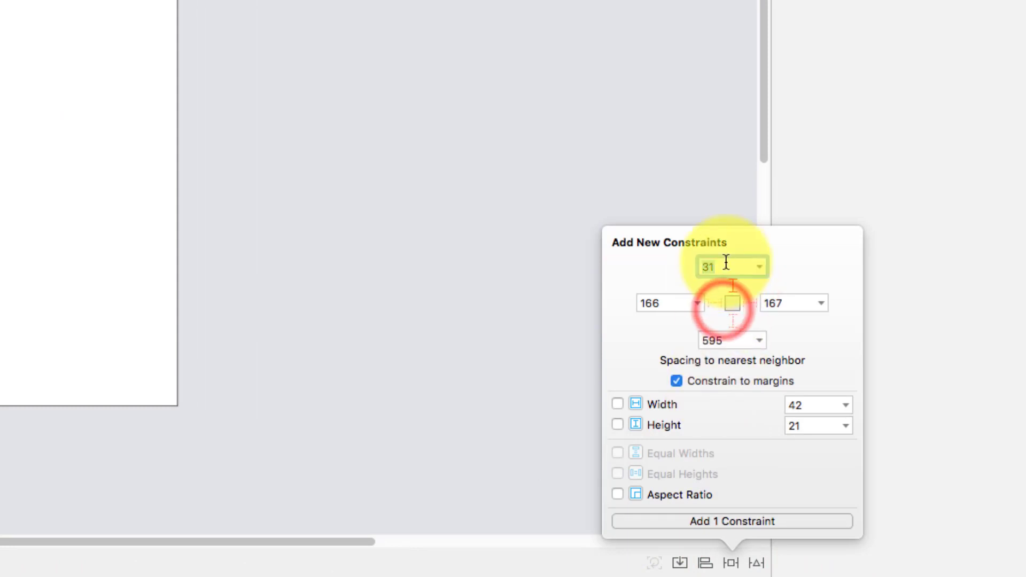
pyautogui.click(675, 381)
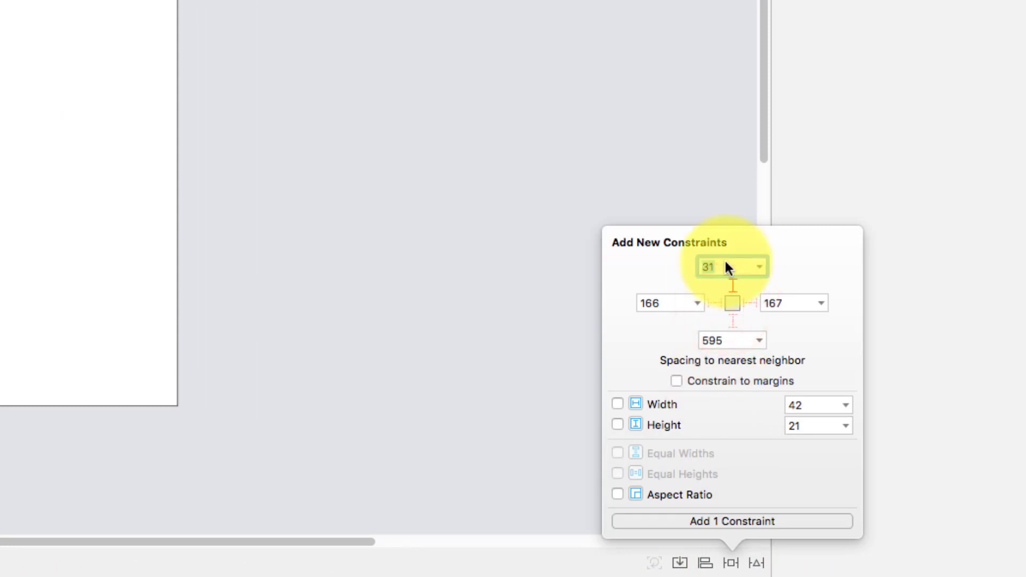
pyautogui.write('100')
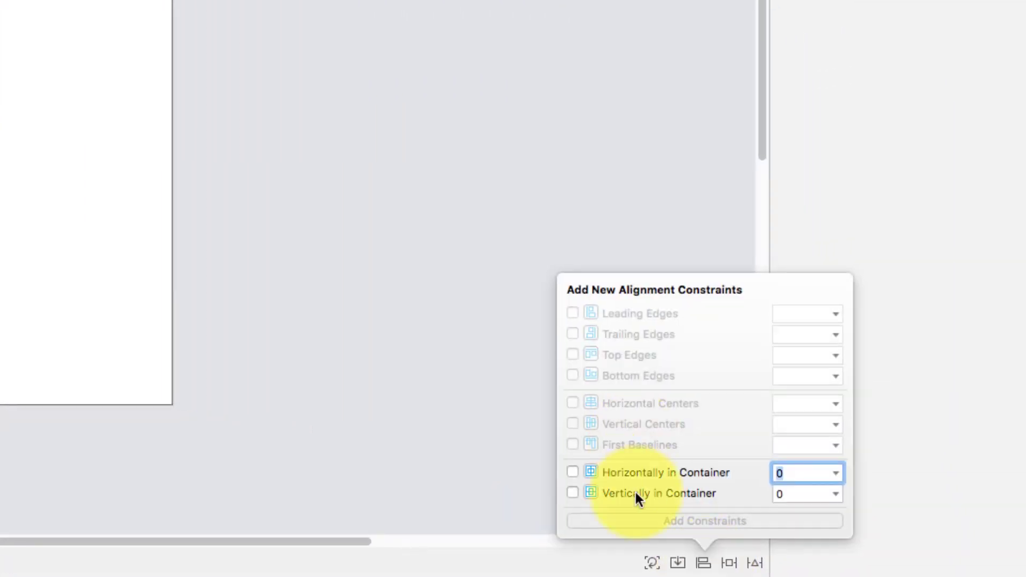
pyautogui.click(572, 471)
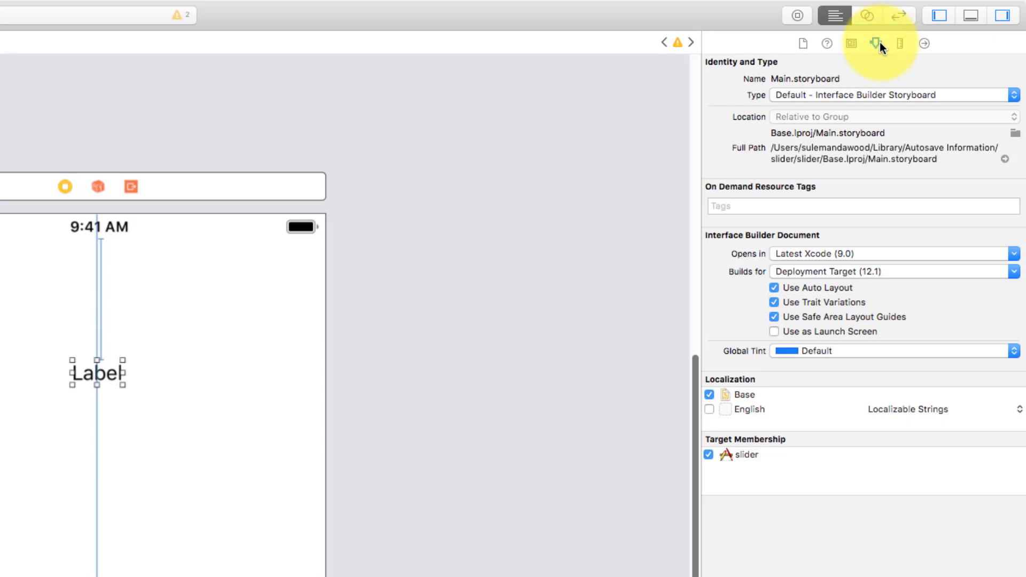
# Set the label's text to 0 and switch its font to Custom.
pyautogui.click(876, 43)
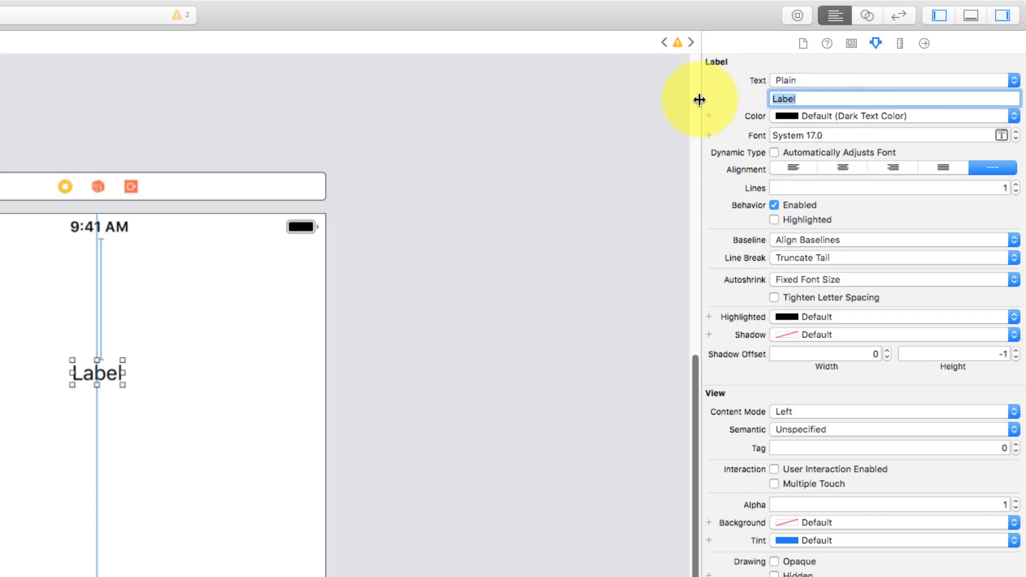
pyautogui.write('0')
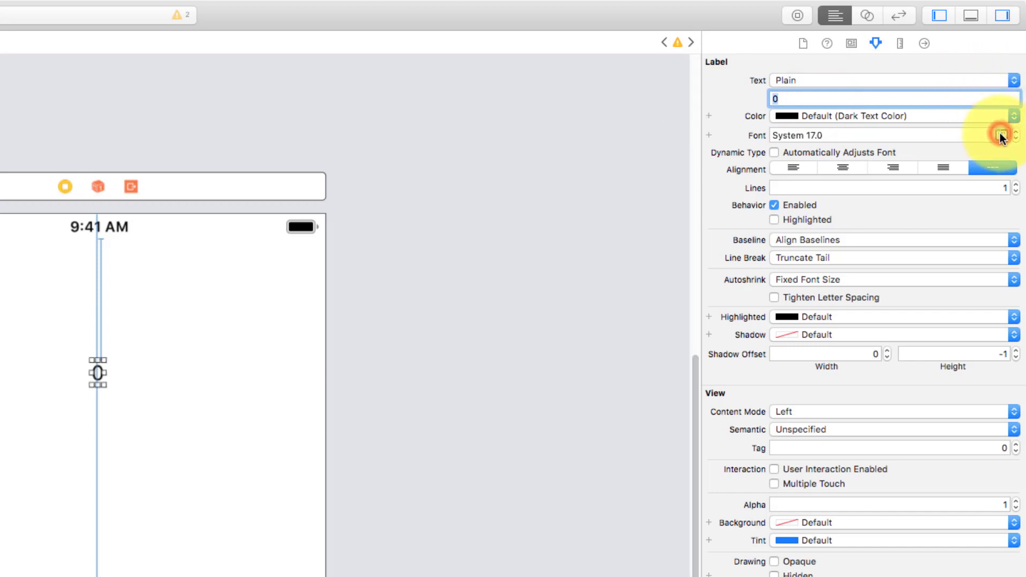
pyautogui.moveTo(939, 160)
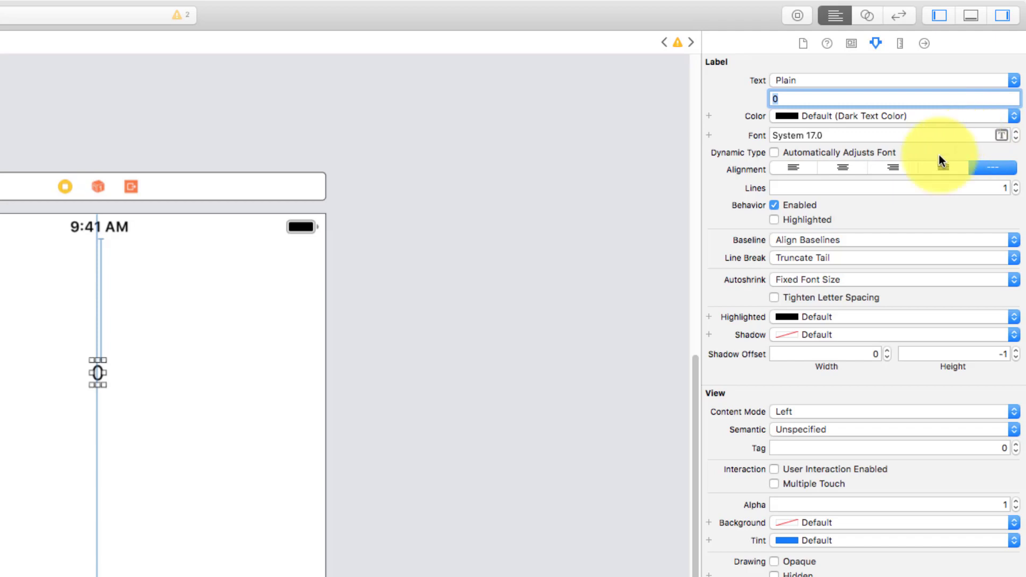
pyautogui.click(1010, 136)
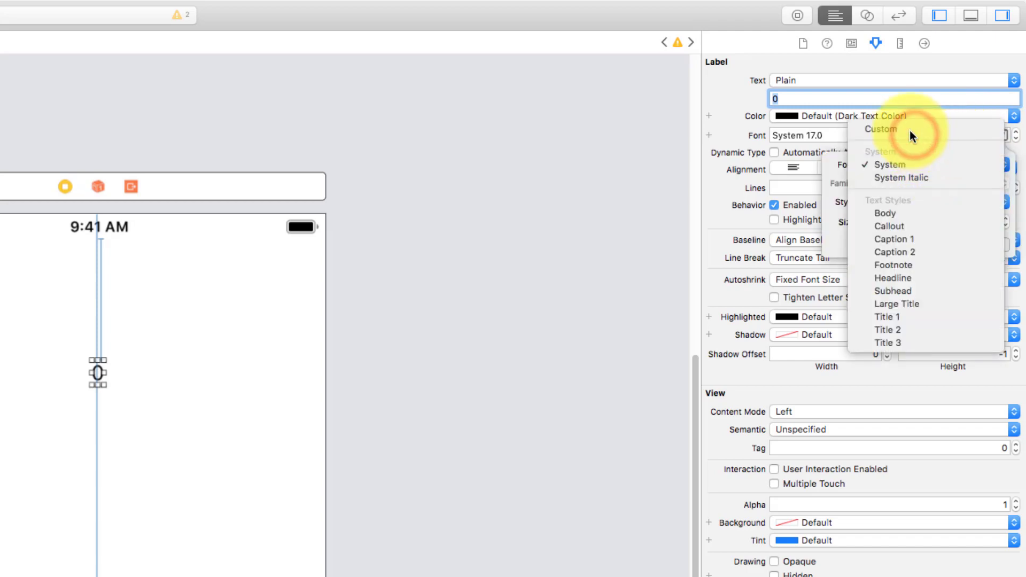
pyautogui.click(879, 129)
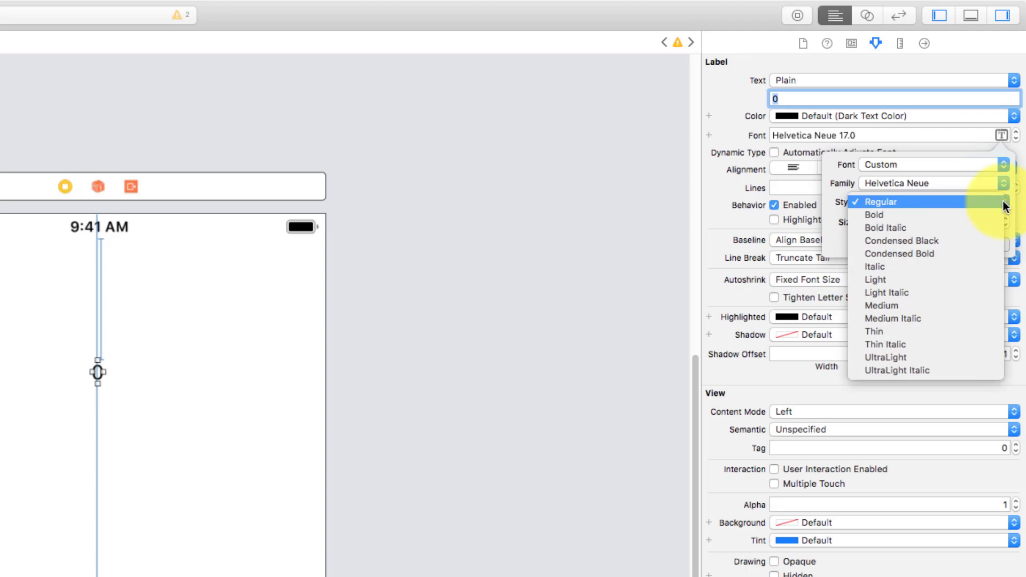
# Choose Kailasa Regular at size 60 for the label and finish the font edit.
pyautogui.click(878, 202)
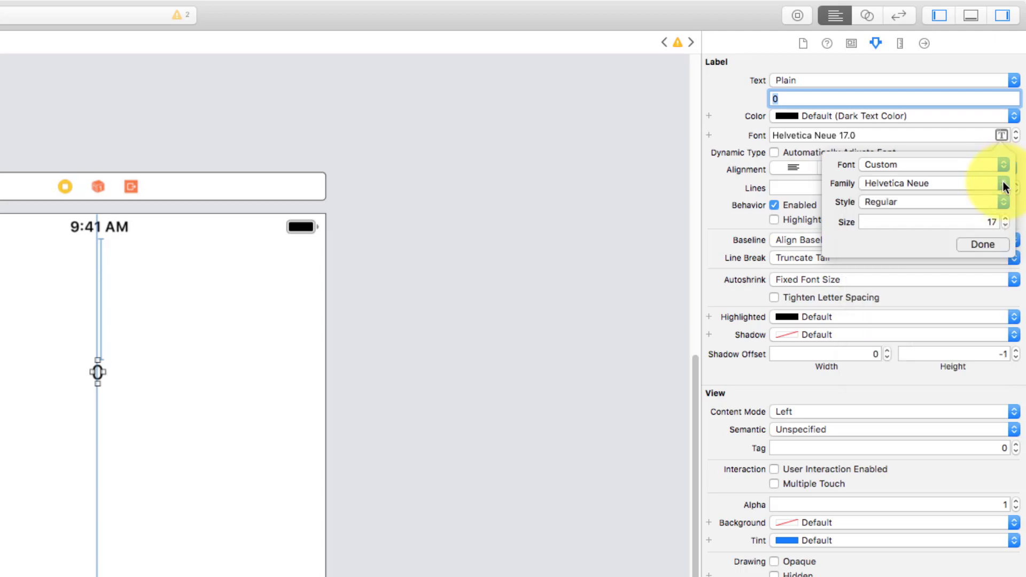
pyautogui.click(1012, 182)
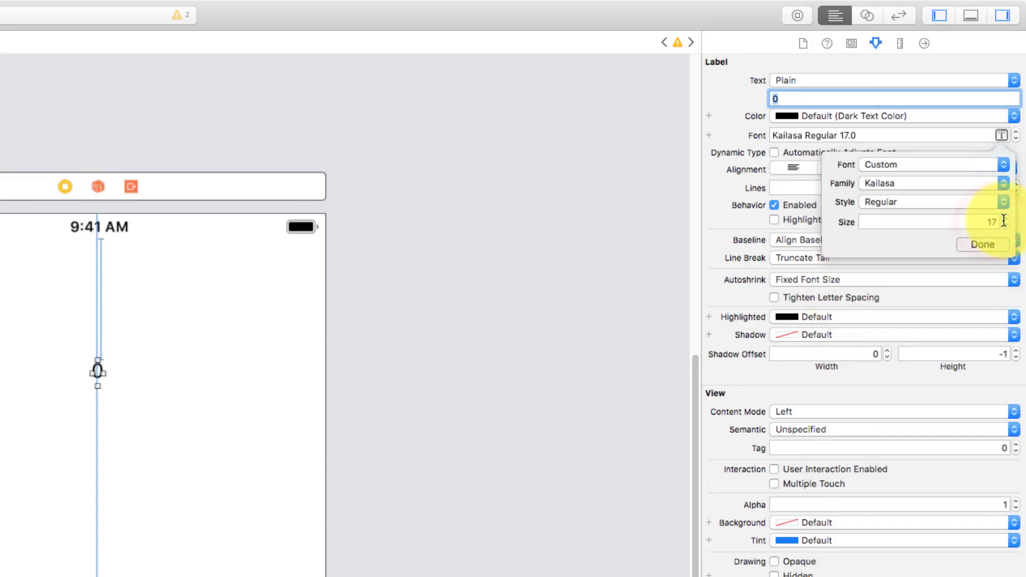
pyautogui.write('60')
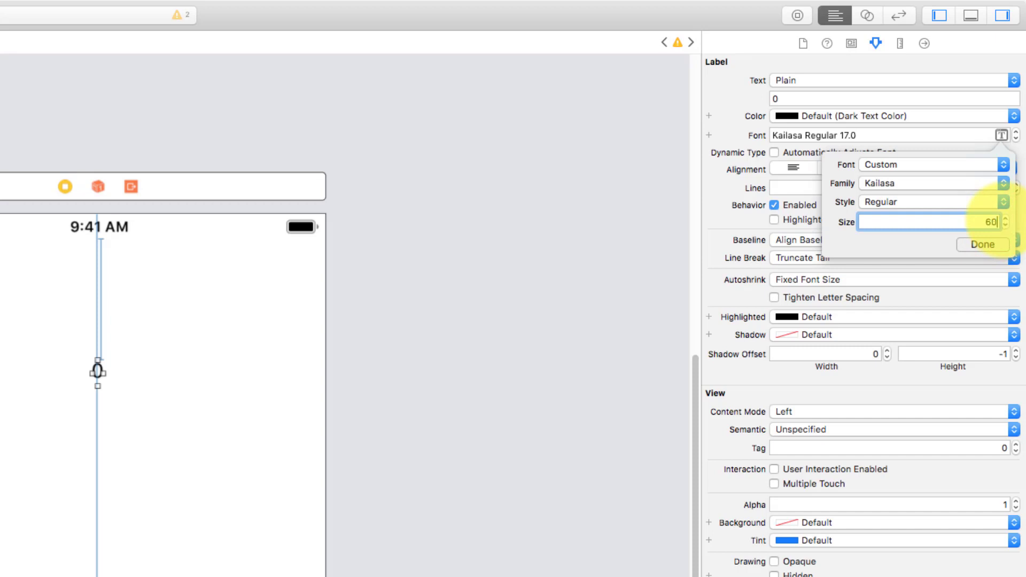
pyautogui.click(982, 244)
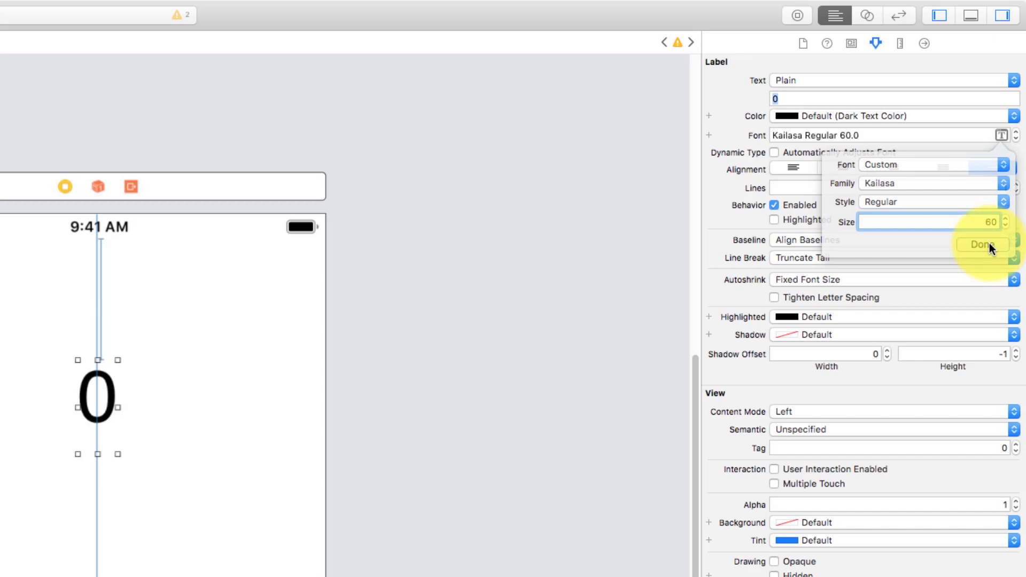
pyautogui.click(982, 243)
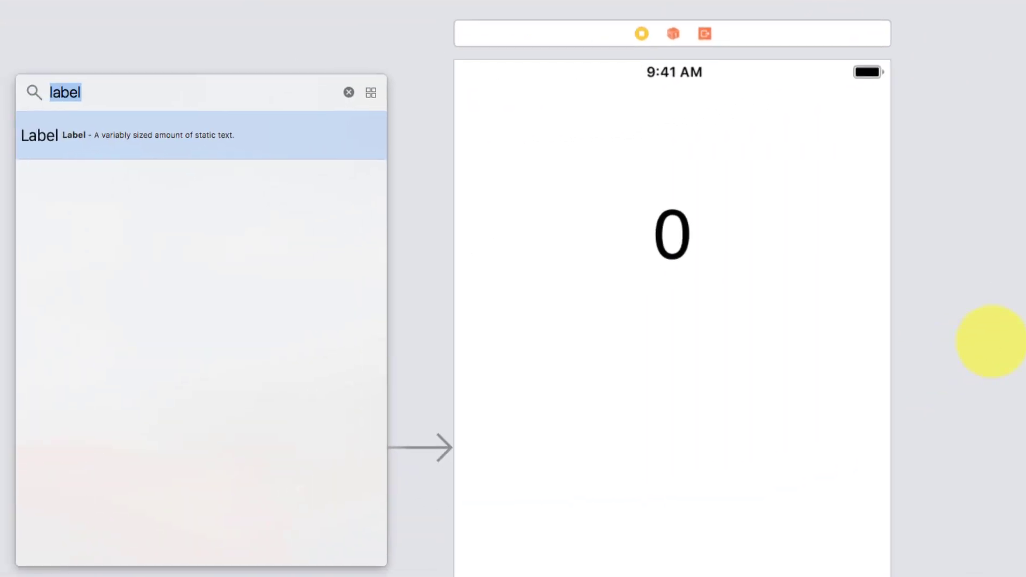
# Find Slider in the Object Library and drop it above the 0 label.
pyautogui.write('slider')
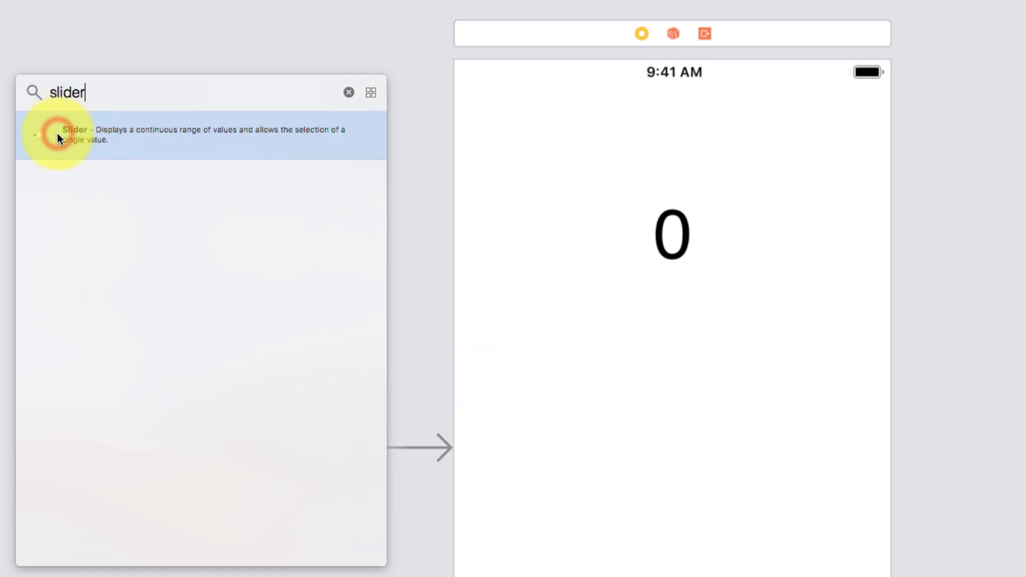
pyautogui.moveTo(55, 134); pyautogui.dragTo(527, 176)
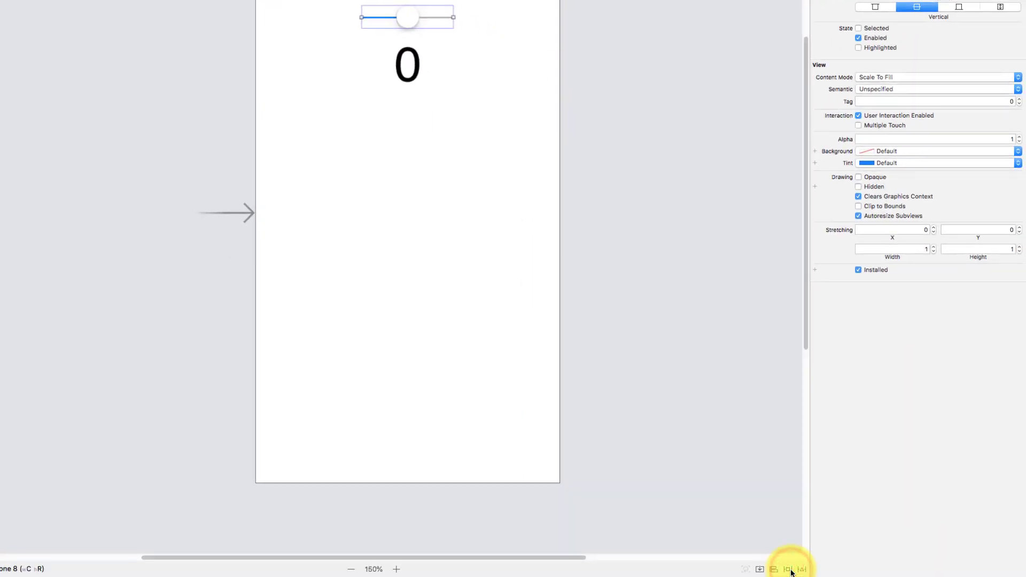
# Add spacing constraints to the slider: top 55, left and right 30.
pyautogui.click(789, 568)
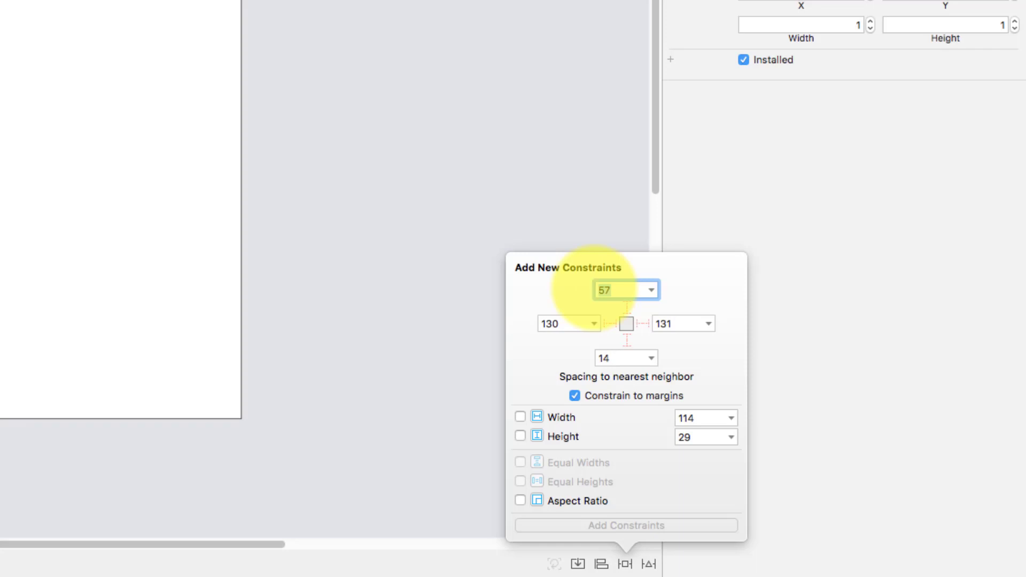
pyautogui.write('55')
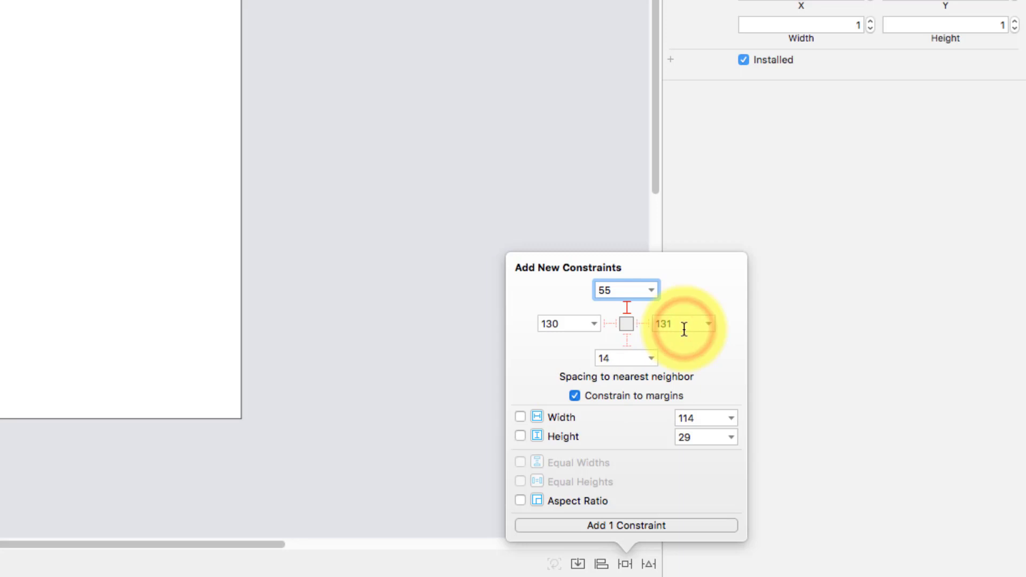
pyautogui.click(575, 396)
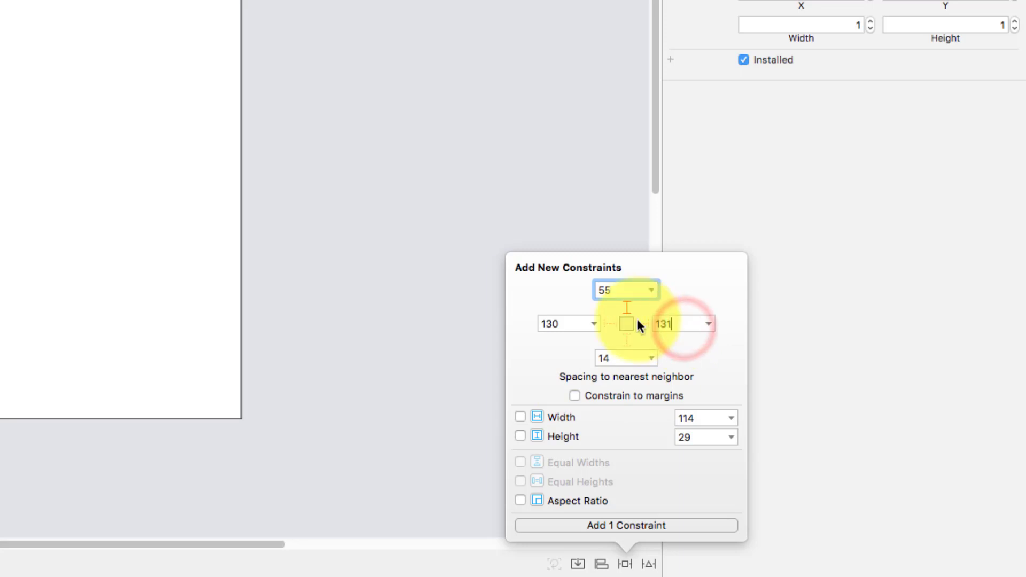
pyautogui.click(683, 323)
pyautogui.write('30')
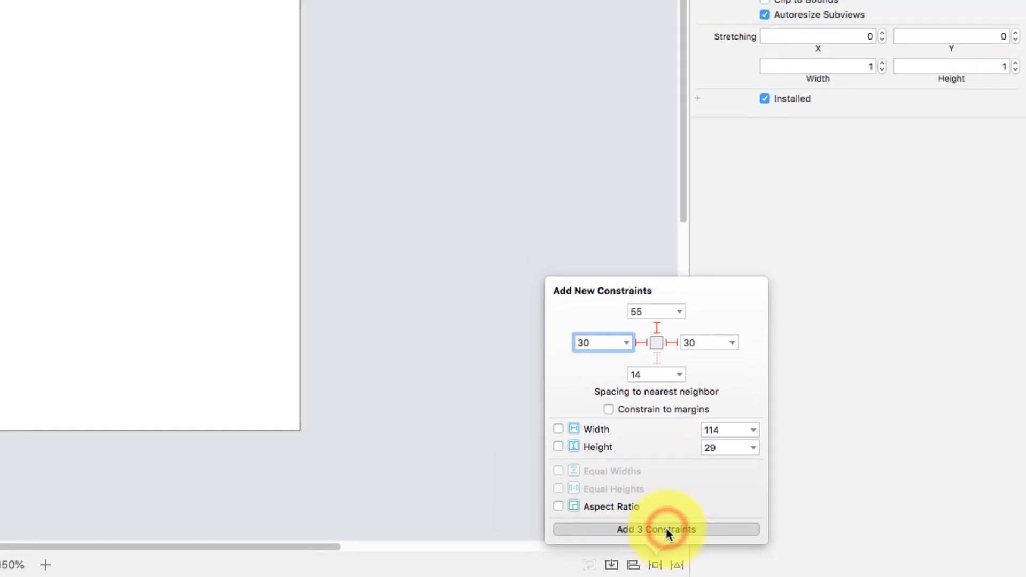
pyautogui.click(655, 529)
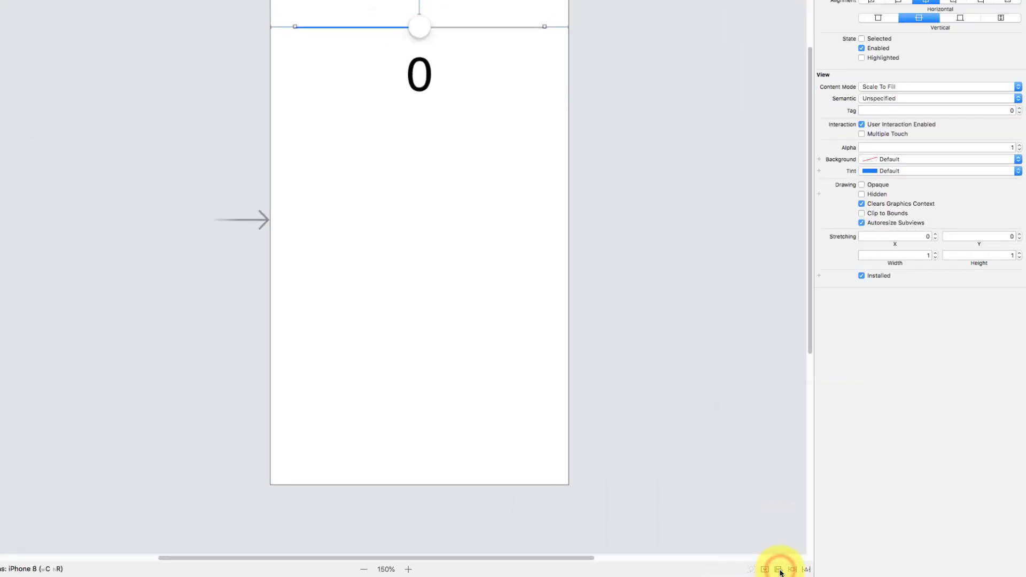
# Align the slider horizontally in its container.
pyautogui.click(778, 568)
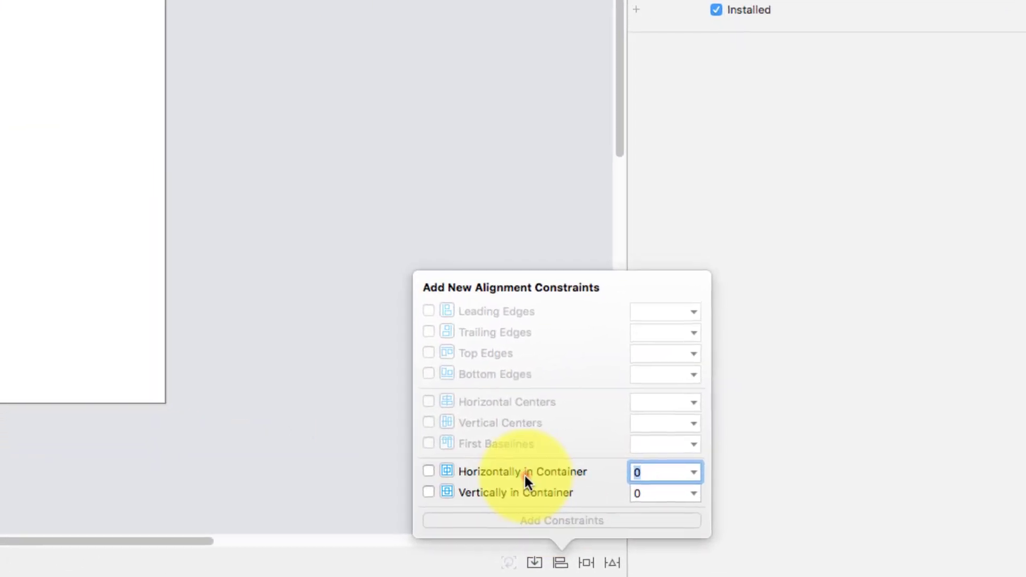
pyautogui.click(429, 471)
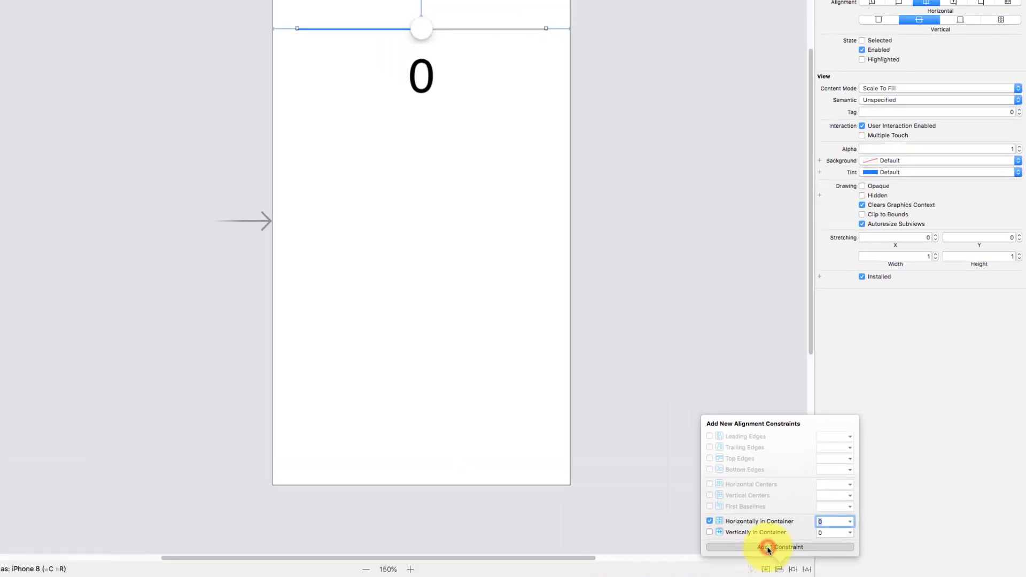
pyautogui.click(779, 547)
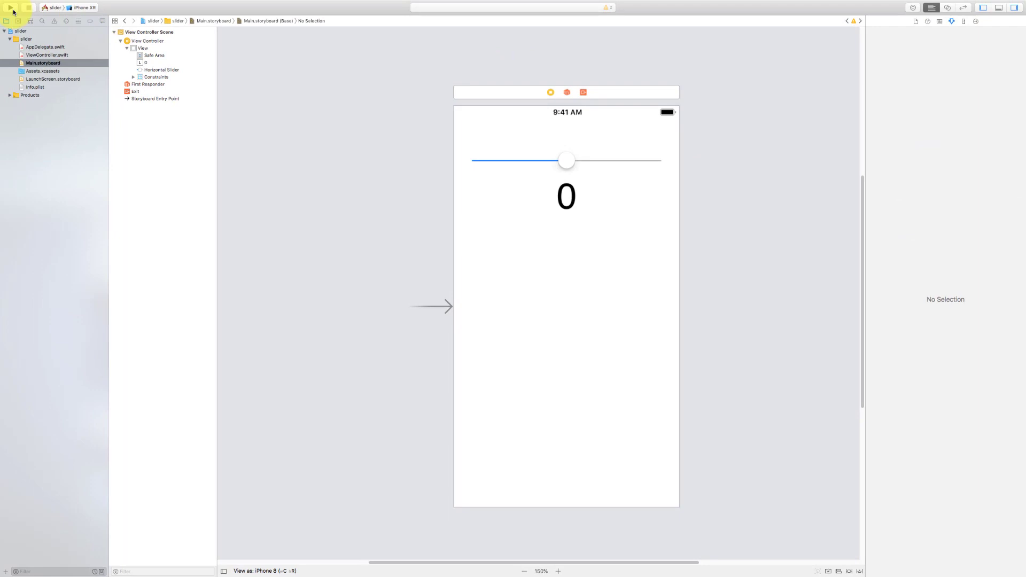
# Run the app in the iPhone XR Simulator and nudge the slider above the 0 label.
pyautogui.click(12, 7)
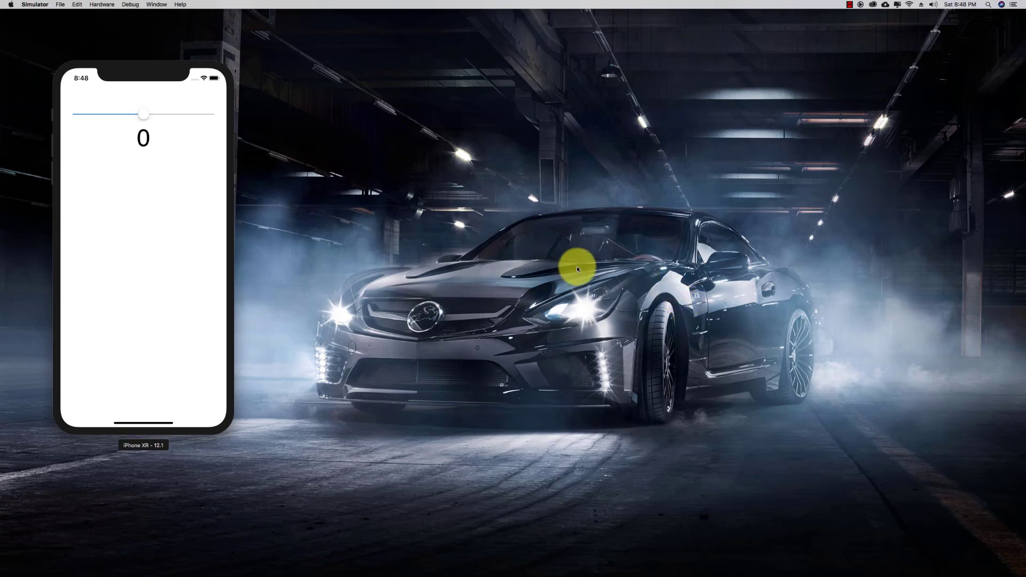
pyautogui.moveTo(145, 114); pyautogui.dragTo(95, 117)
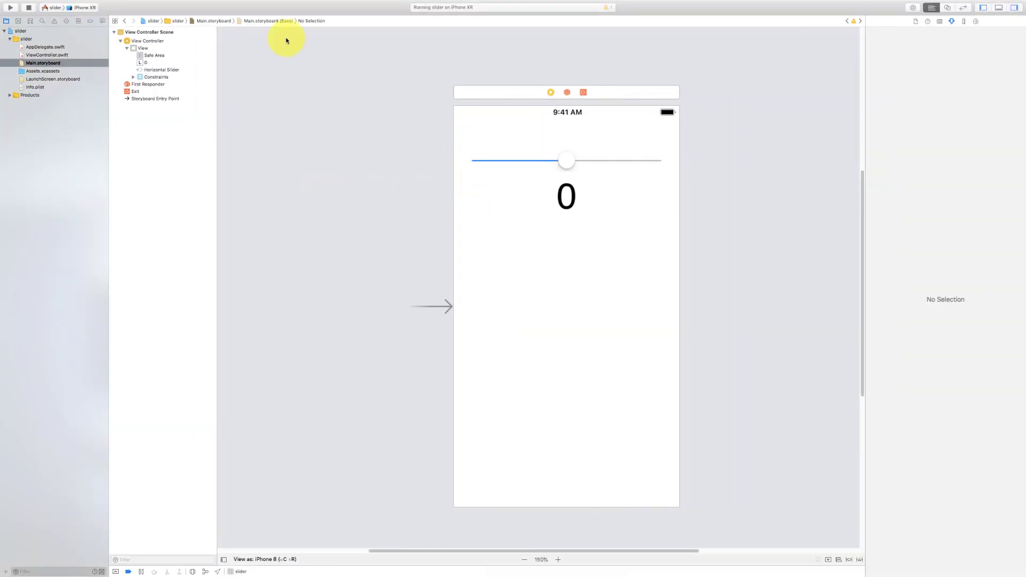
# Show Main.storyboard and ViewController.swift side by side in the Assistant Editor.
pyautogui.click(47, 55)
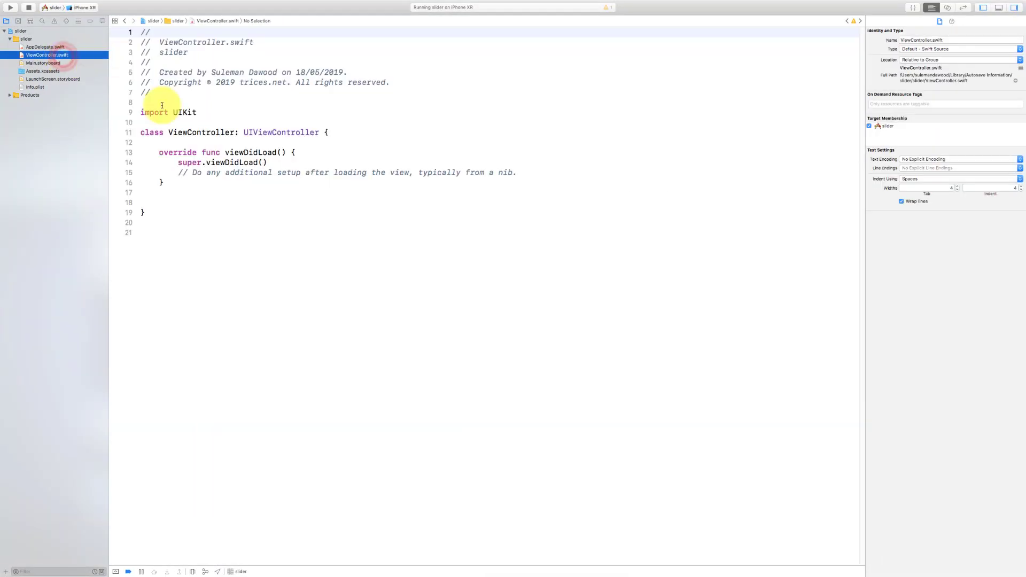
pyautogui.click(42, 63)
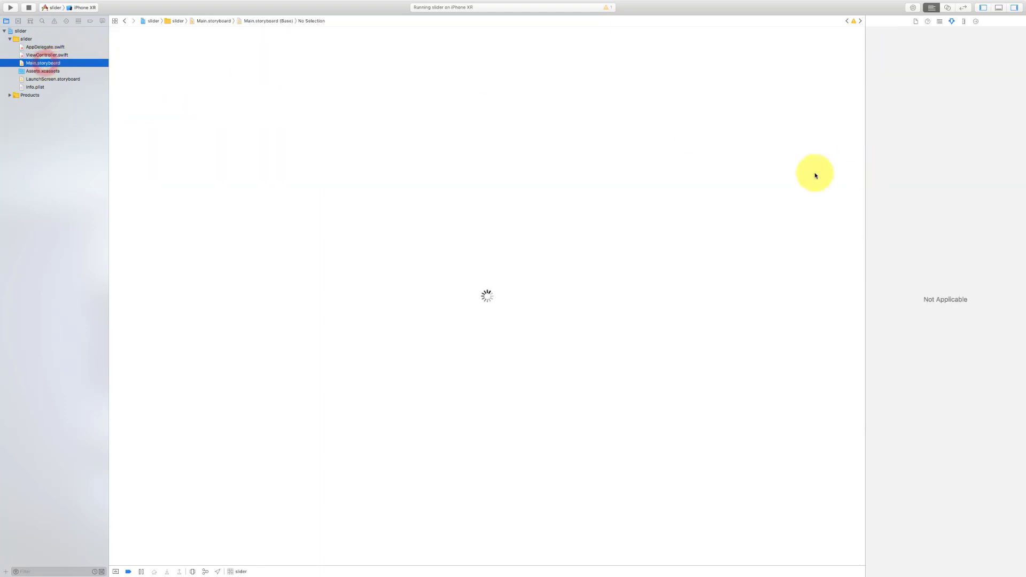
pyautogui.click(948, 8)
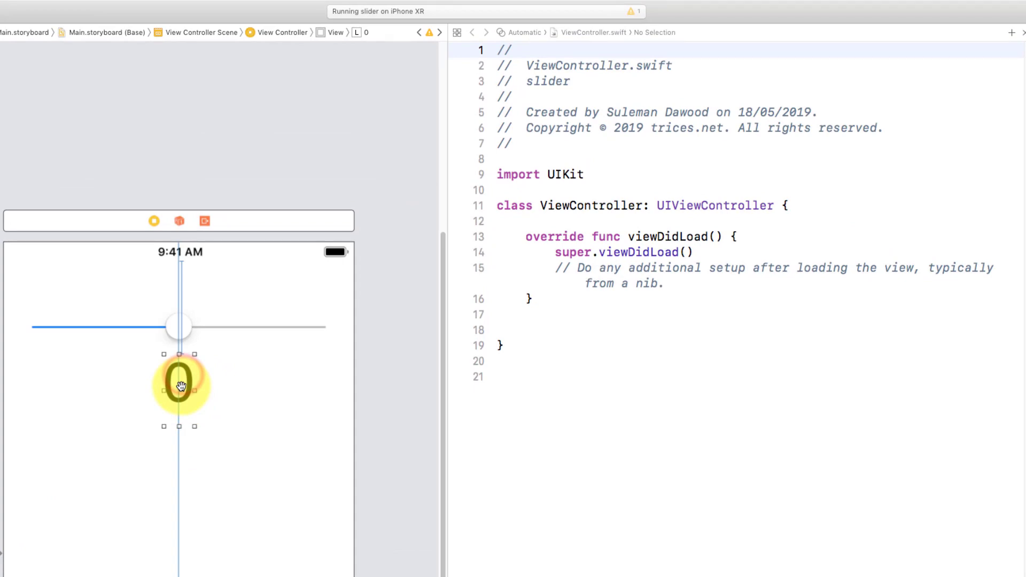
# Connect the 0 label as a UILabel outlet named sliderValue and add a line below it.
pyautogui.moveTo(180, 383); pyautogui.dragTo(546, 232)
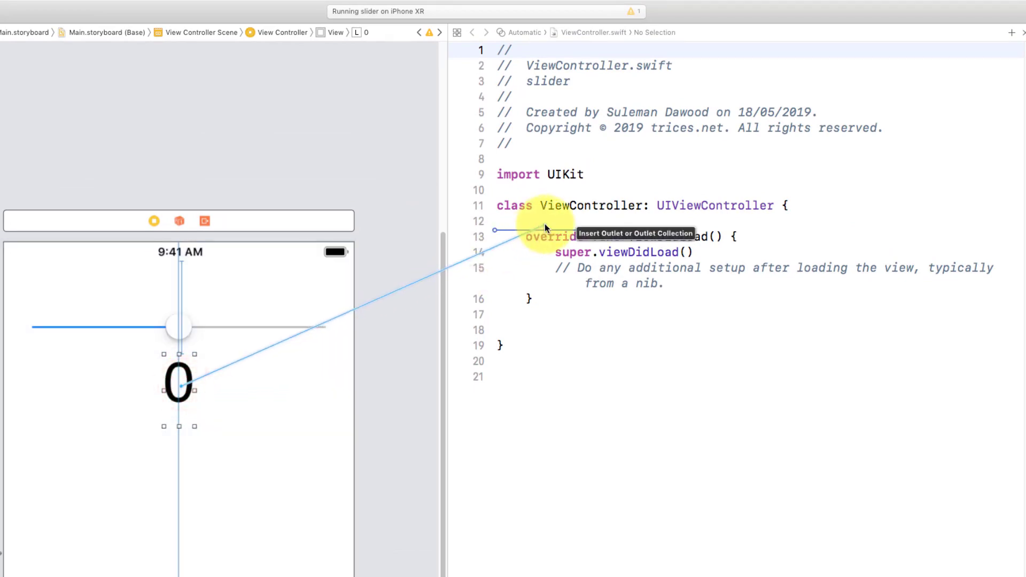
pyautogui.write('sli')
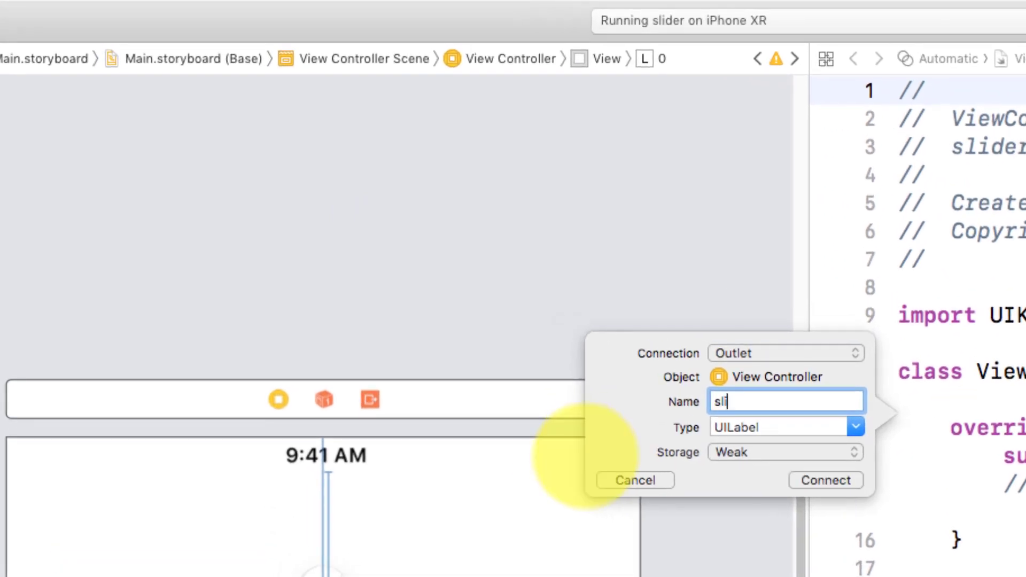
pyautogui.write('derV')
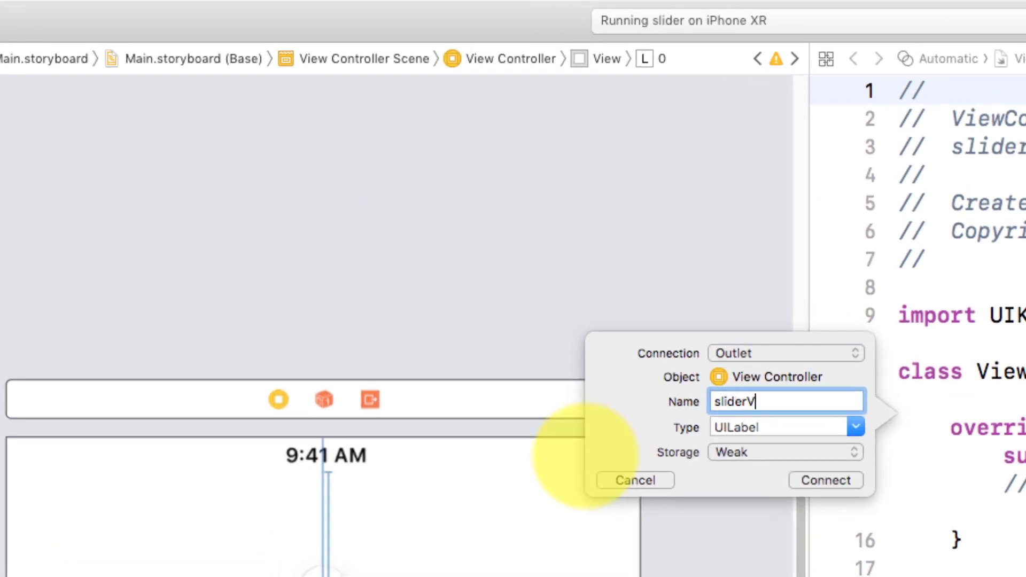
pyautogui.click(825, 480)
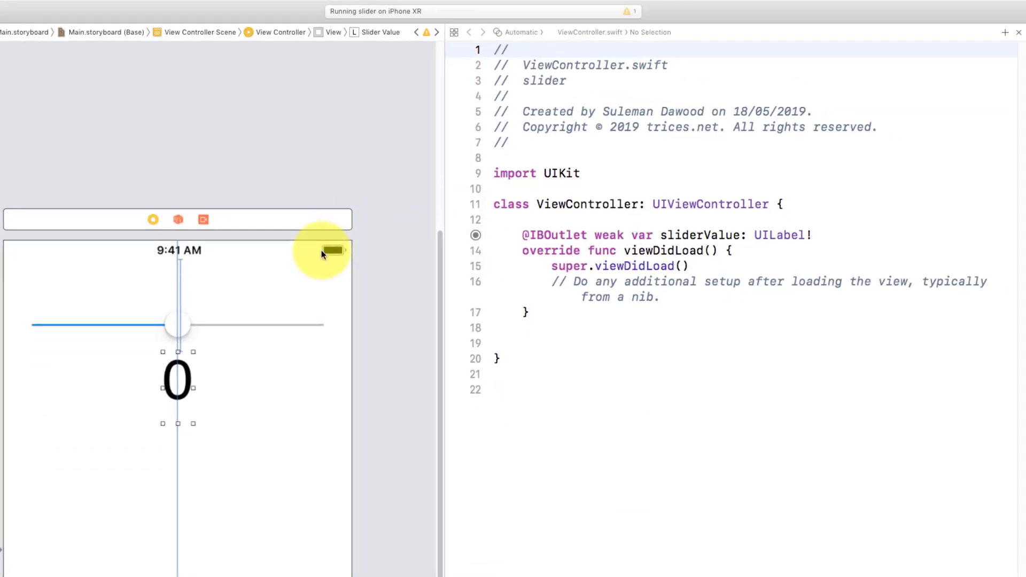
pyautogui.click(814, 250)
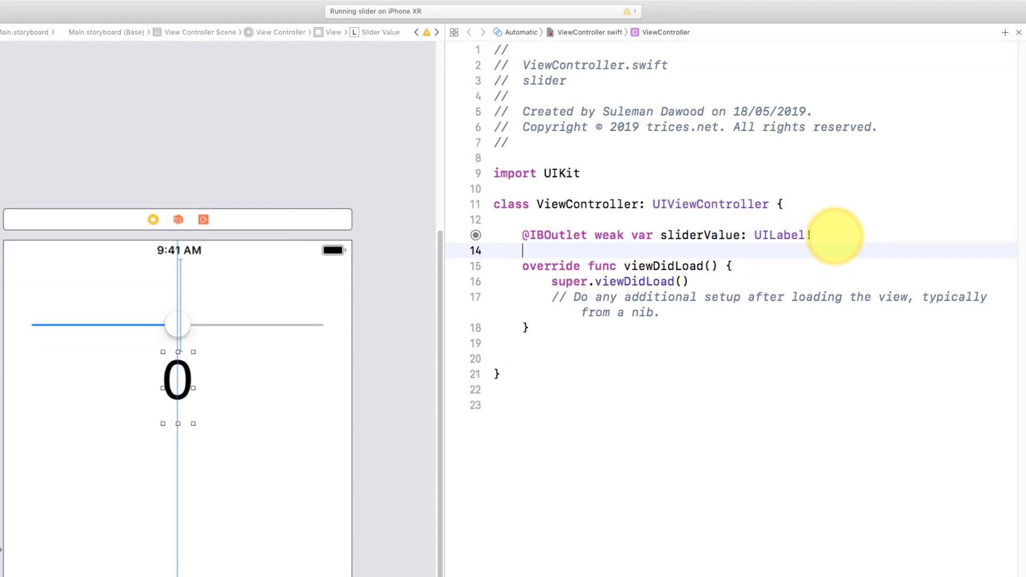
pyautogui.moveTo(532, 362)
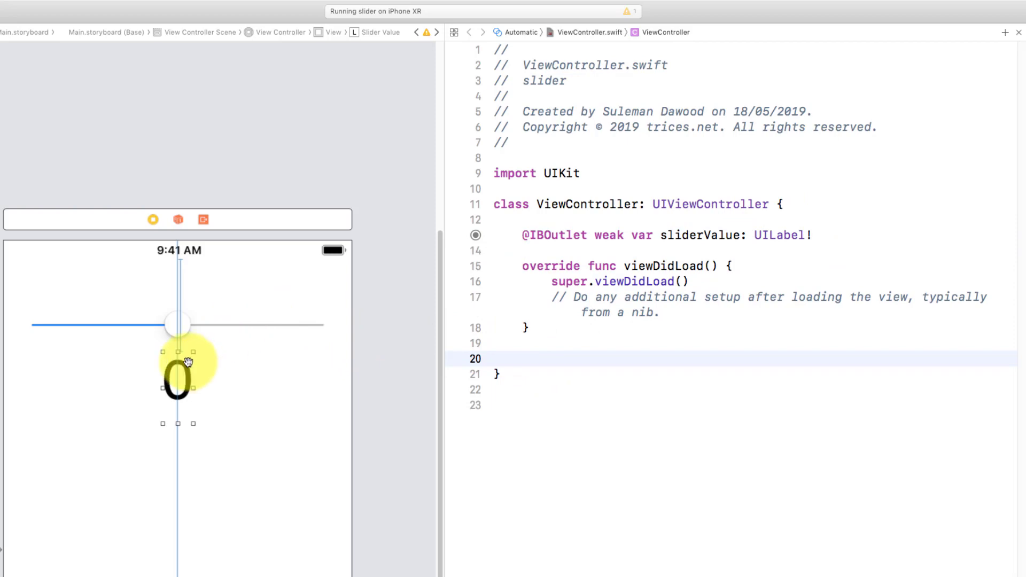
# Connect the slider as an action named slider with a UISlider sender below viewDidLoad.
pyautogui.moveTo(180, 325); pyautogui.dragTo(520, 355)
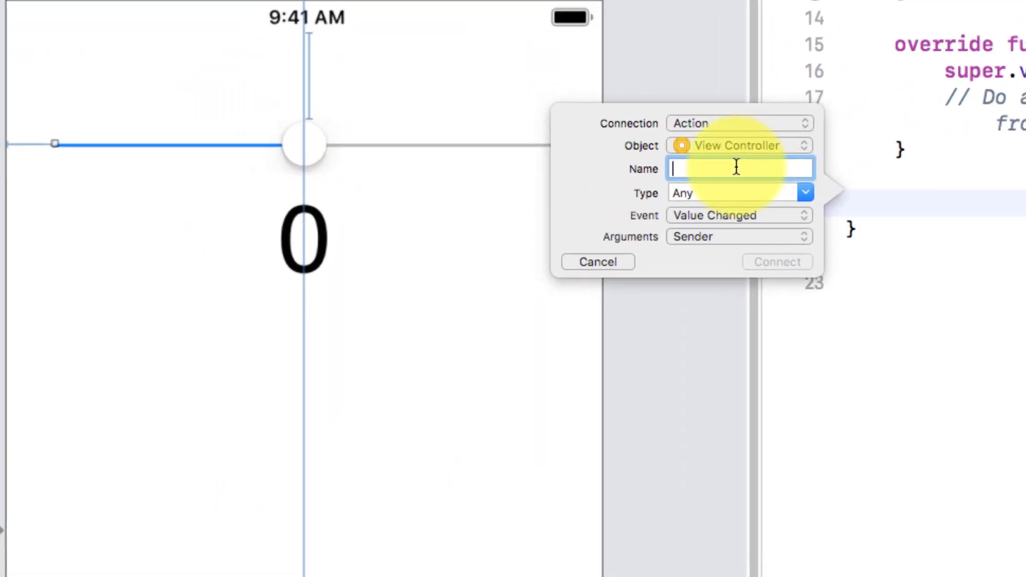
pyautogui.write('slider')
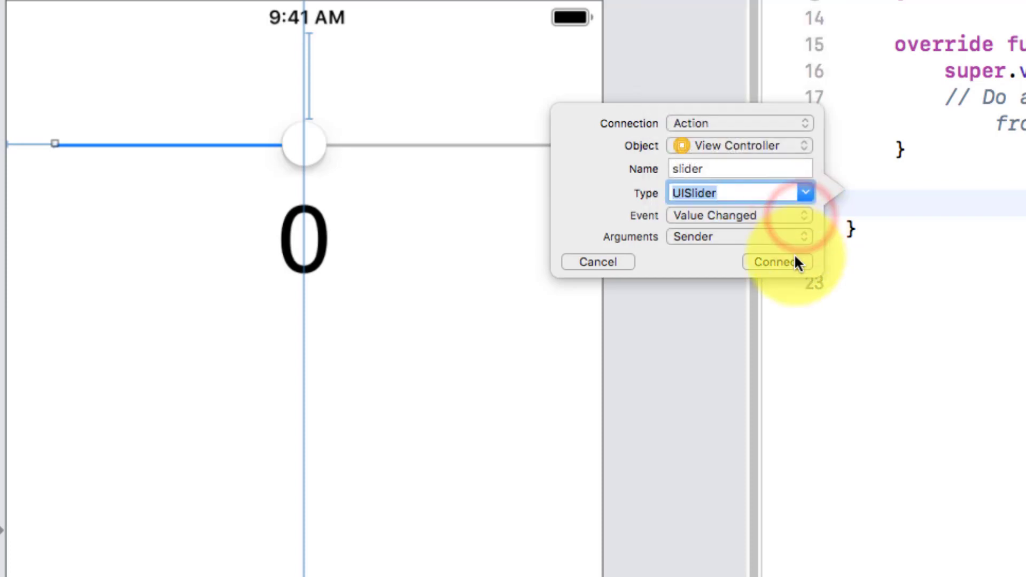
pyautogui.click(776, 263)
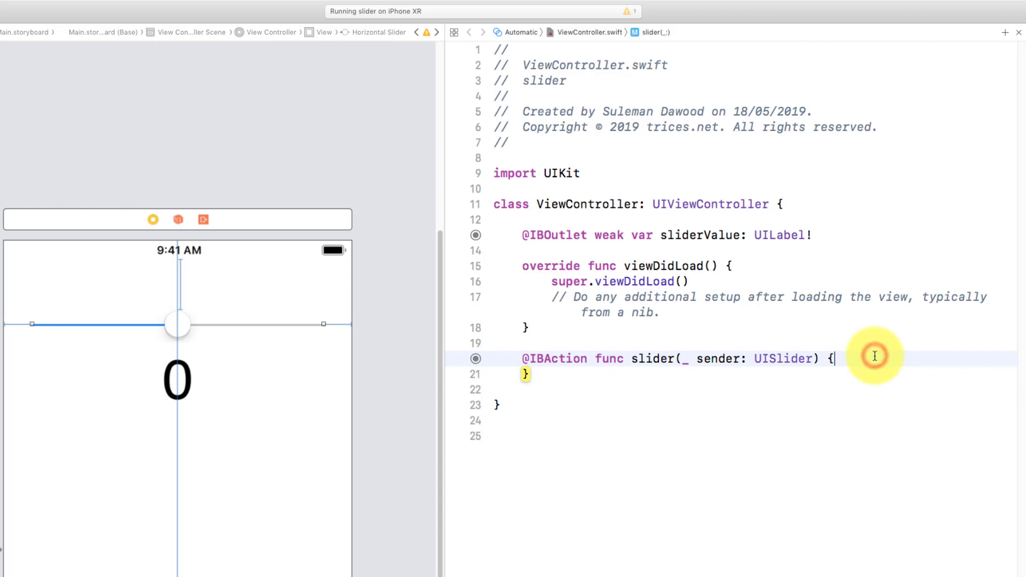
# Write the slider action body assigning sender.value to self.sliderValue.text.
pyautogui.write('self')
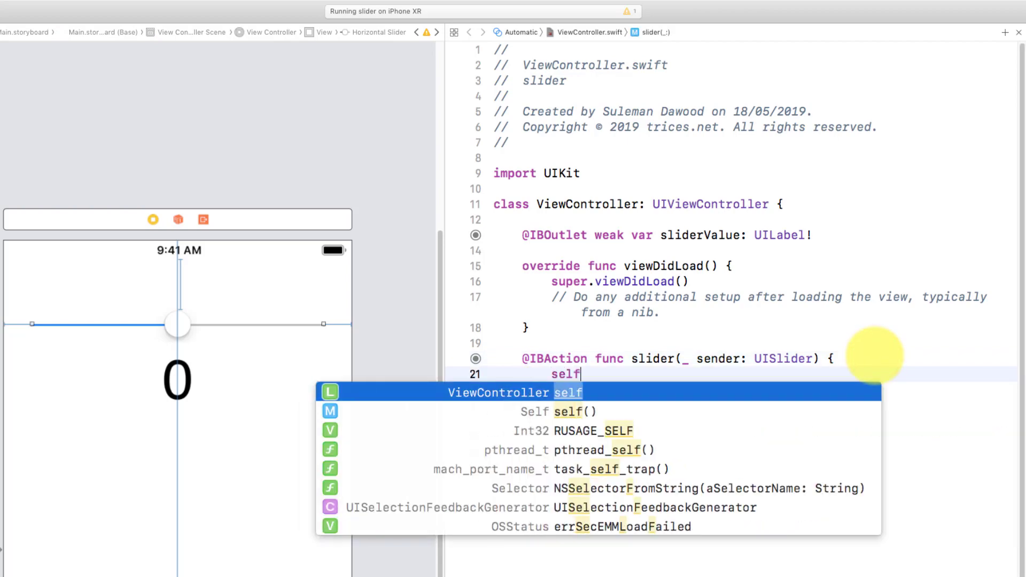
pyautogui.write('.')
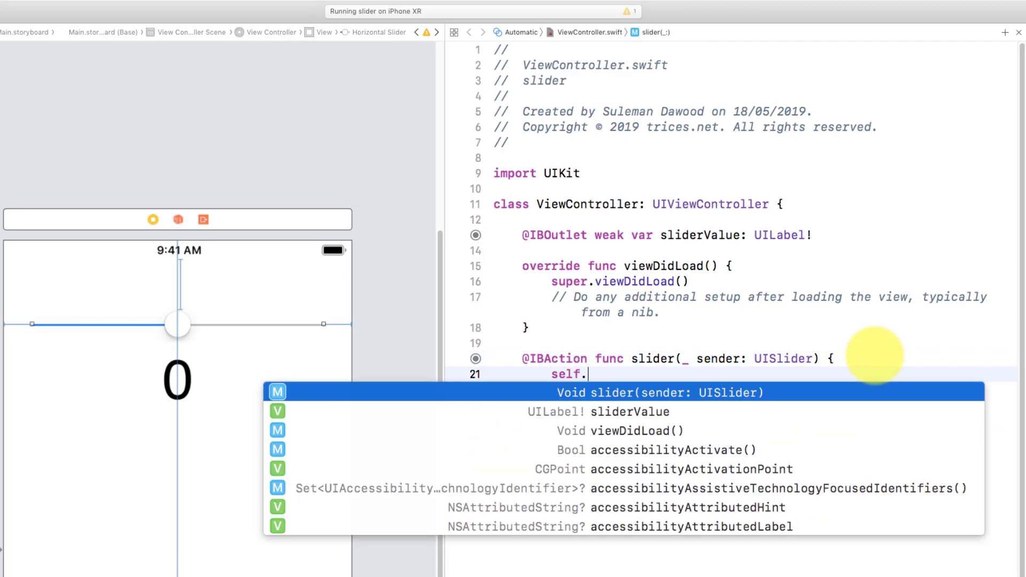
pyautogui.write('slid')
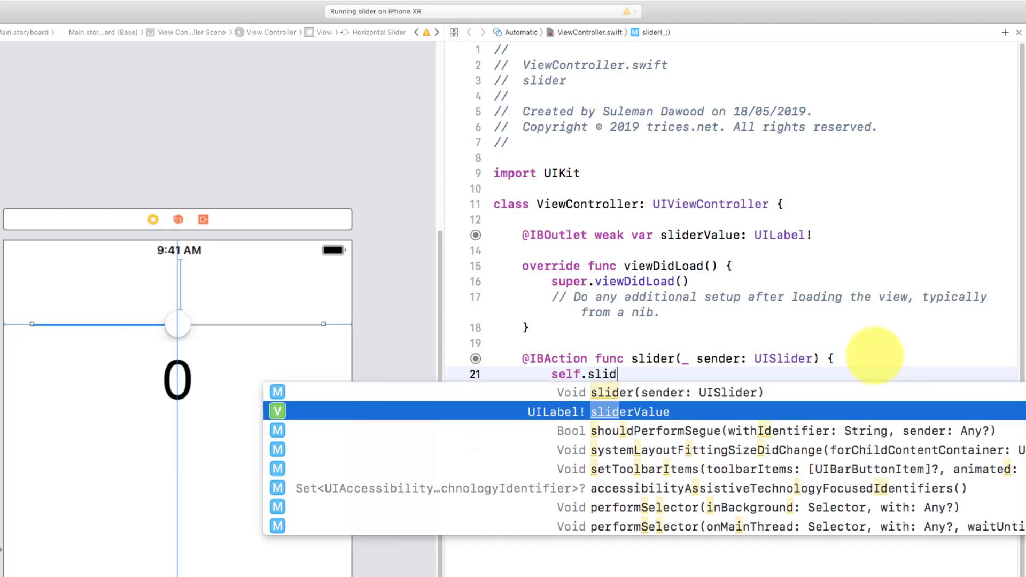
pyautogui.write('erValue.text')
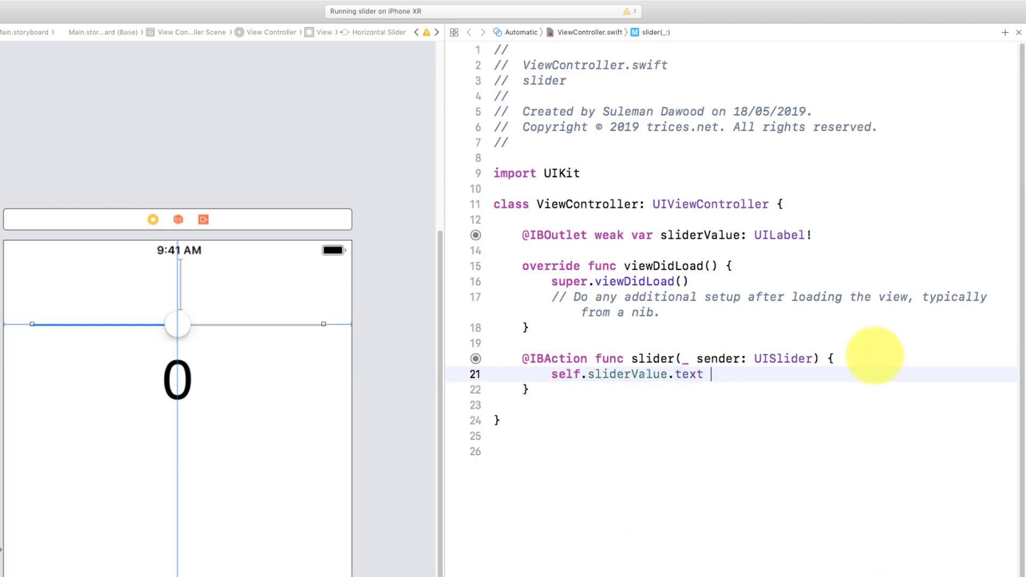
pyautogui.write('=')
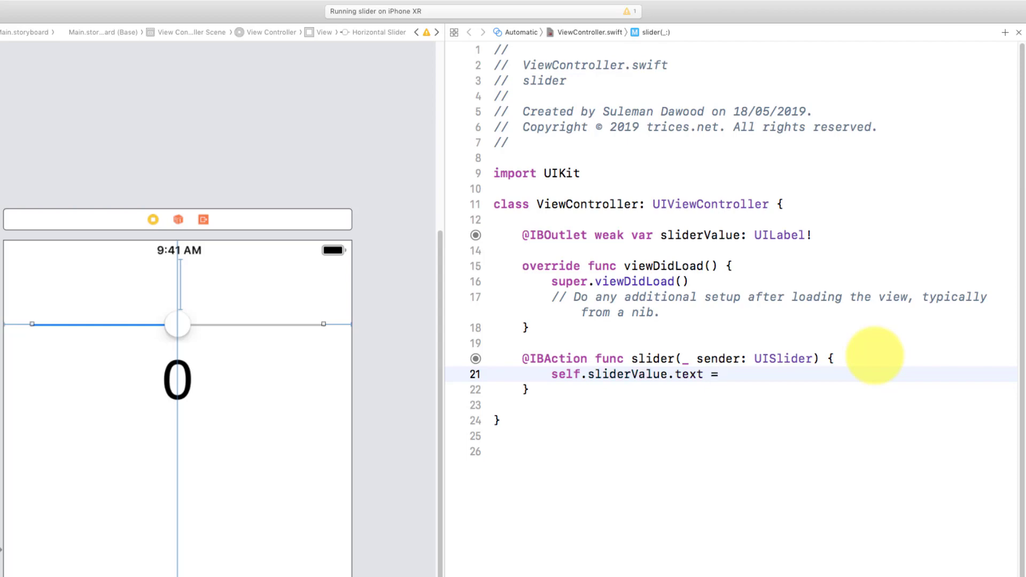
pyautogui.write('sender.')
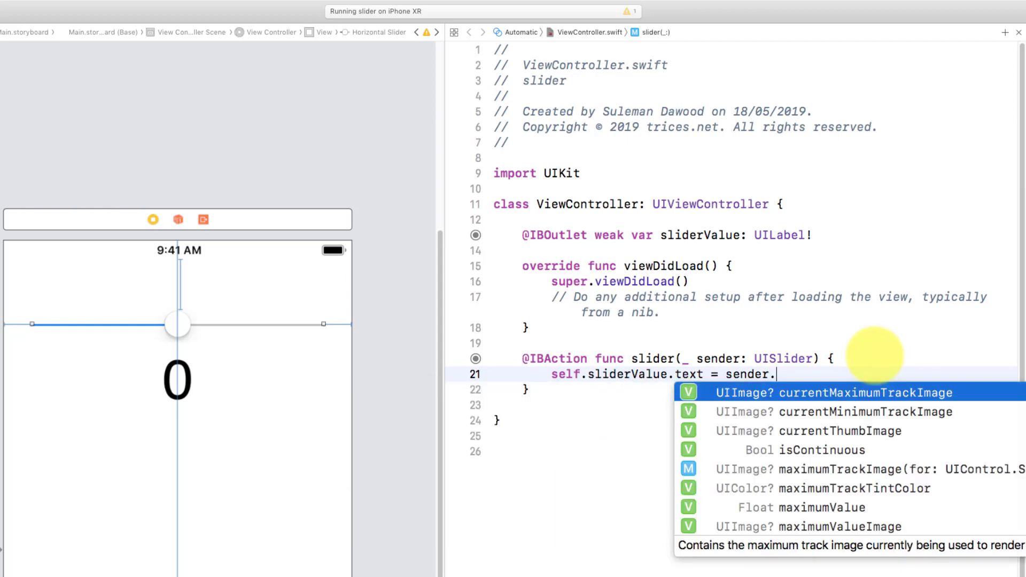
pyautogui.write('value')
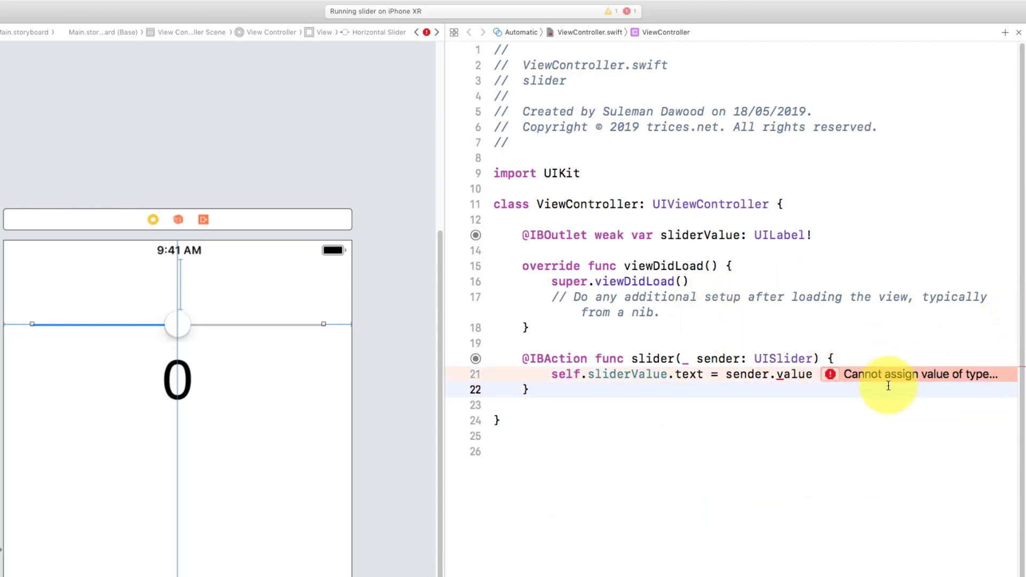
# Wrap sender.value in String( … ) to clear line 21's type mismatch error.
pyautogui.click(726, 374)
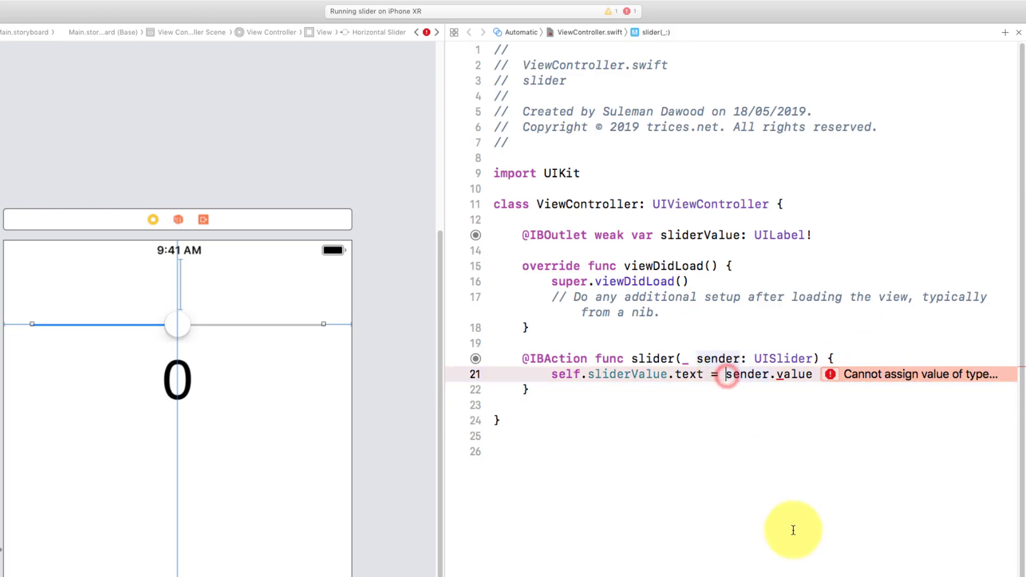
pyautogui.write('String(')
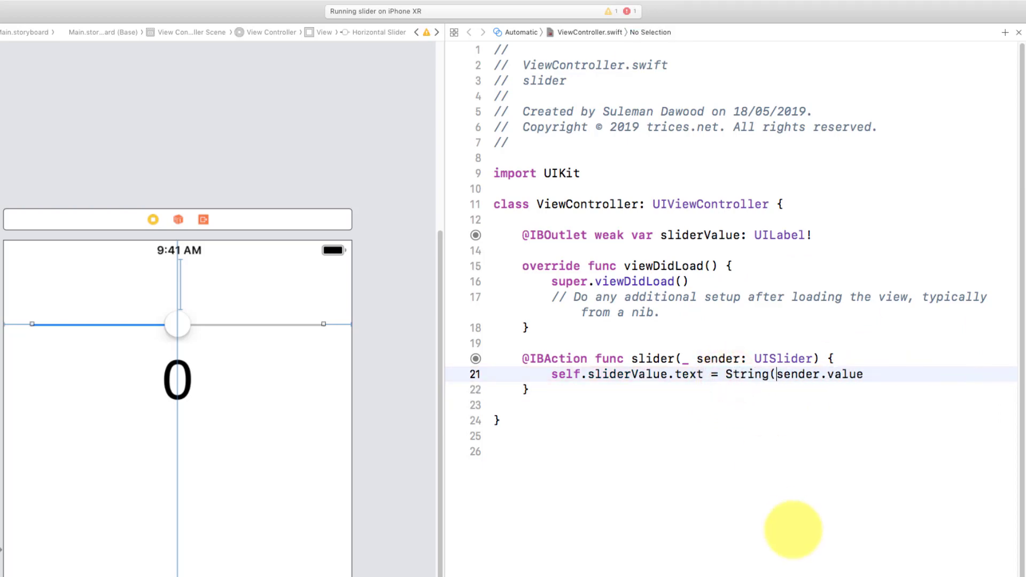
pyautogui.write(')')
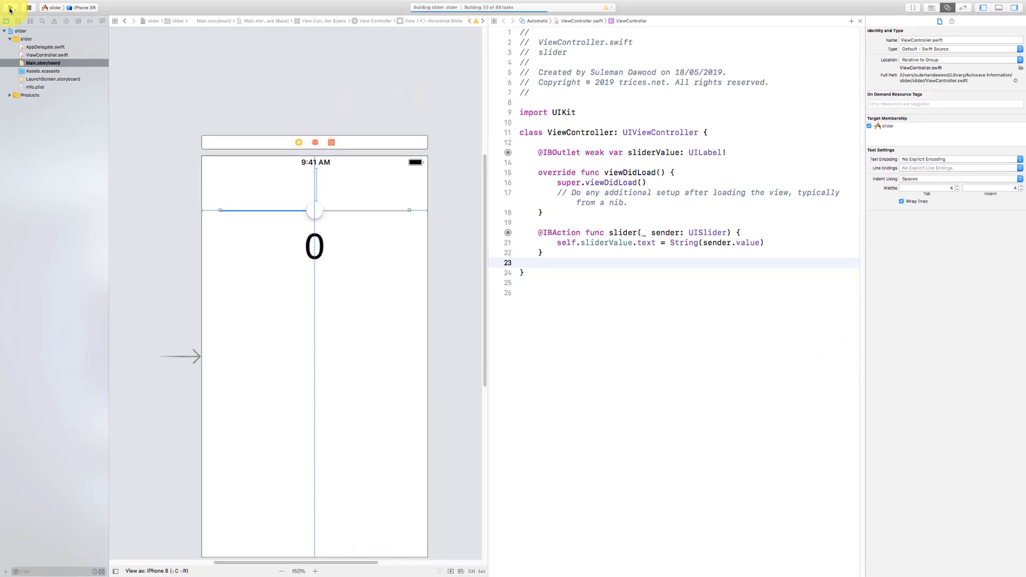
# Run the app in the iPhone XR Simulator and slide to see decimal values like 0.4273743.
pyautogui.click(9, 7)
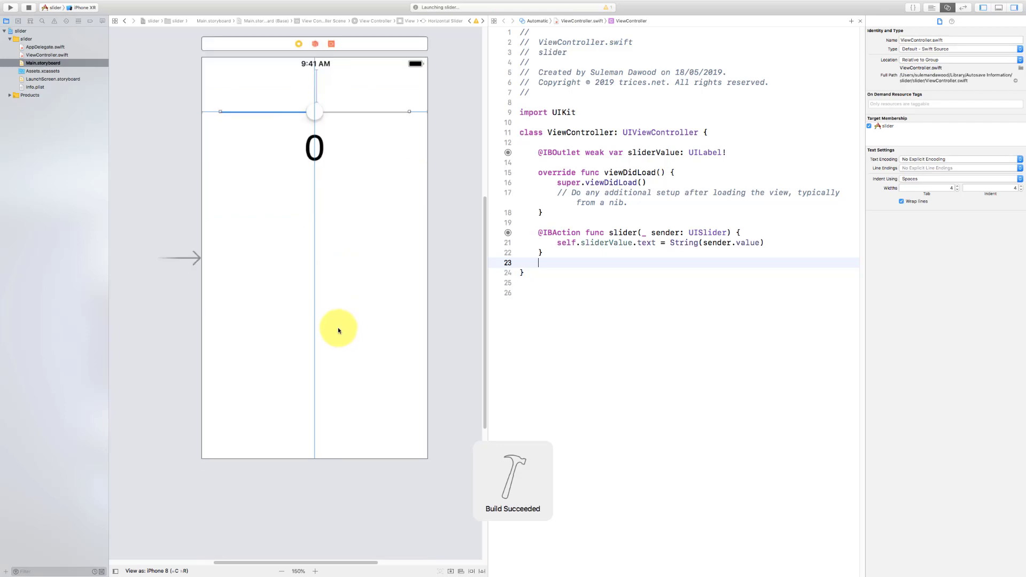
pyautogui.click(11, 8)
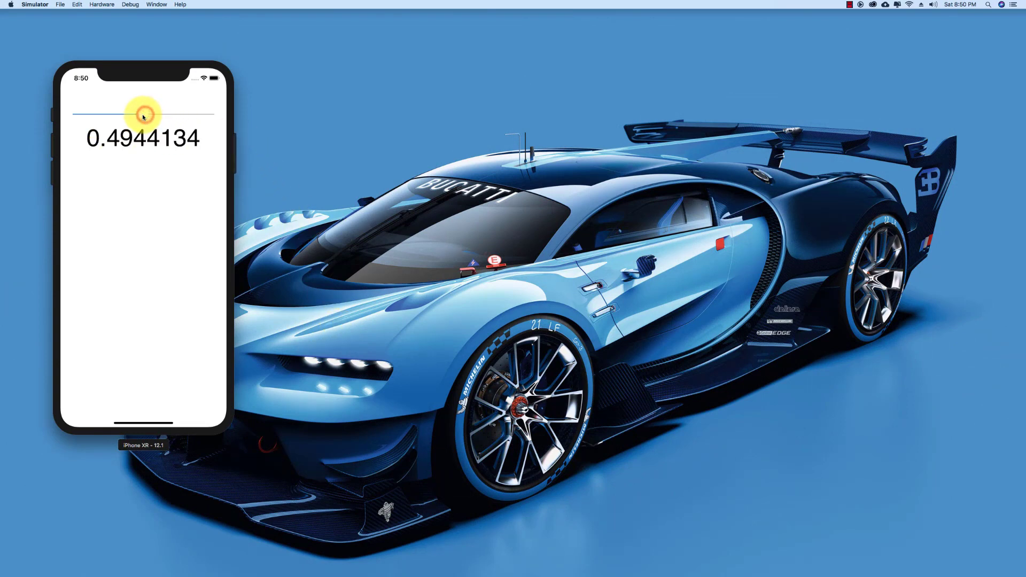
pyautogui.moveTo(141, 112); pyautogui.dragTo(138, 112)
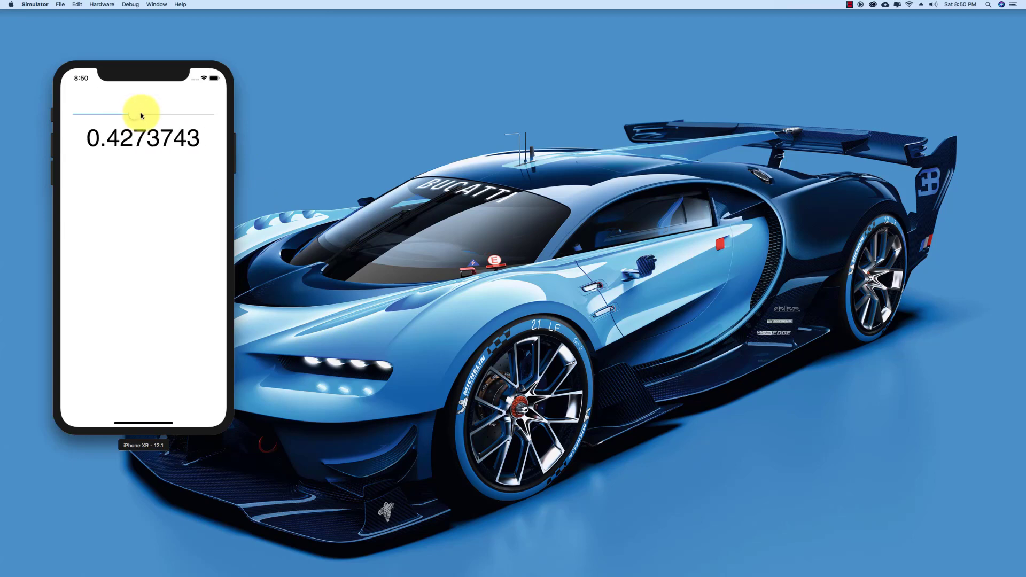
pyautogui.moveTo(132, 114); pyautogui.dragTo(148, 114)
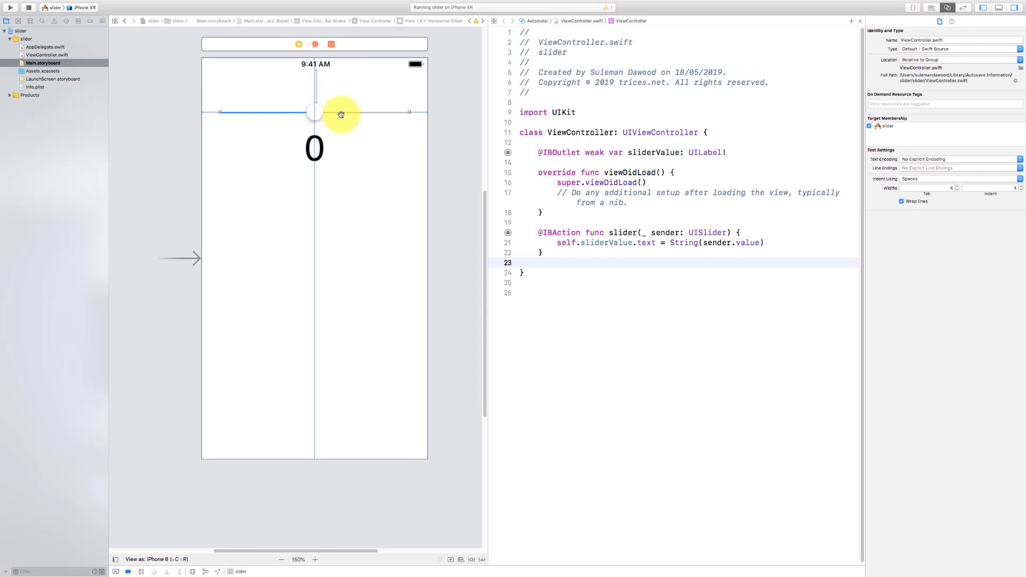
# Set the storyboard slider's Maximum to 100 in the Attributes inspector and run again.
pyautogui.click(810, 62)
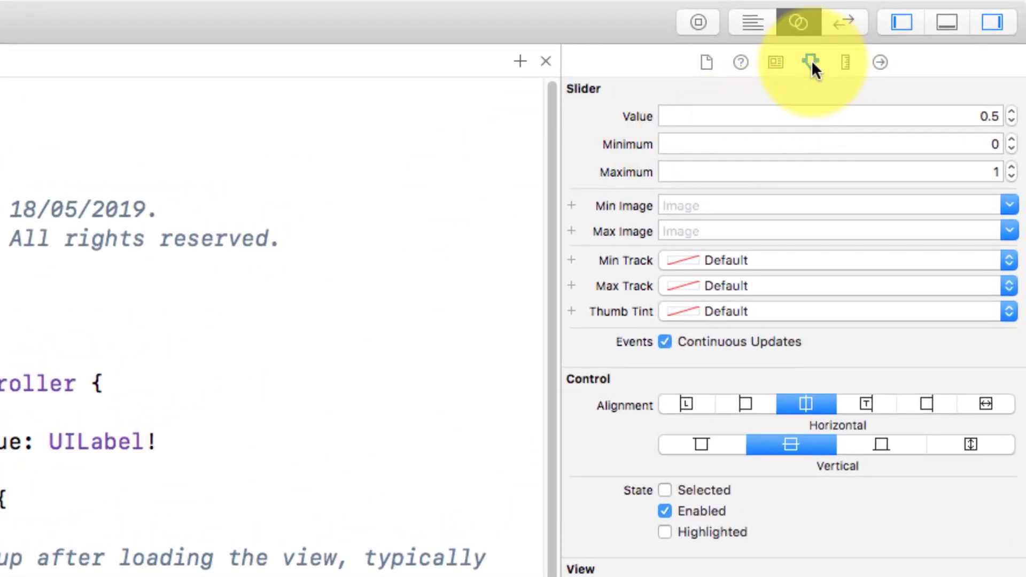
pyautogui.click(817, 144)
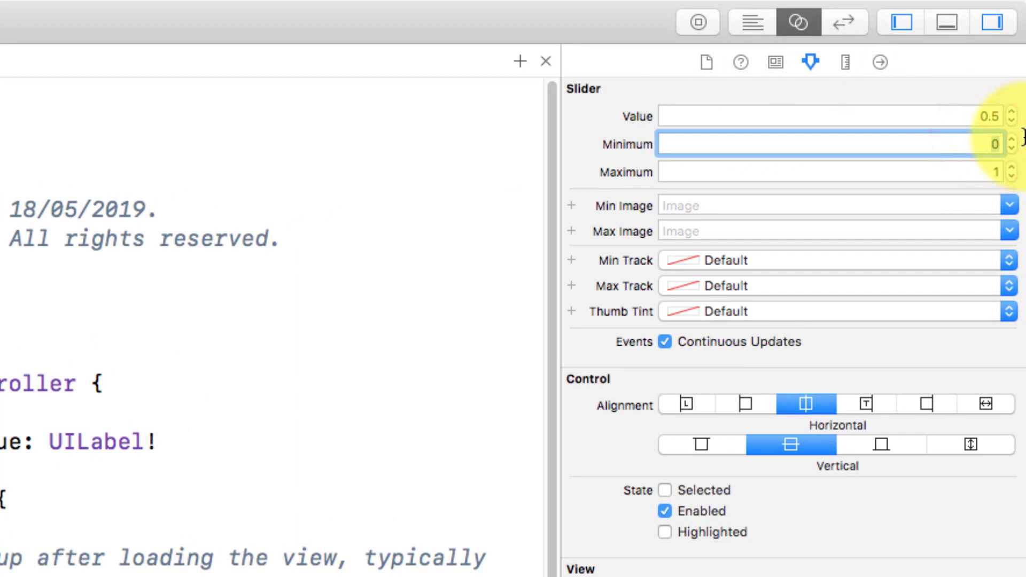
pyautogui.write('100')
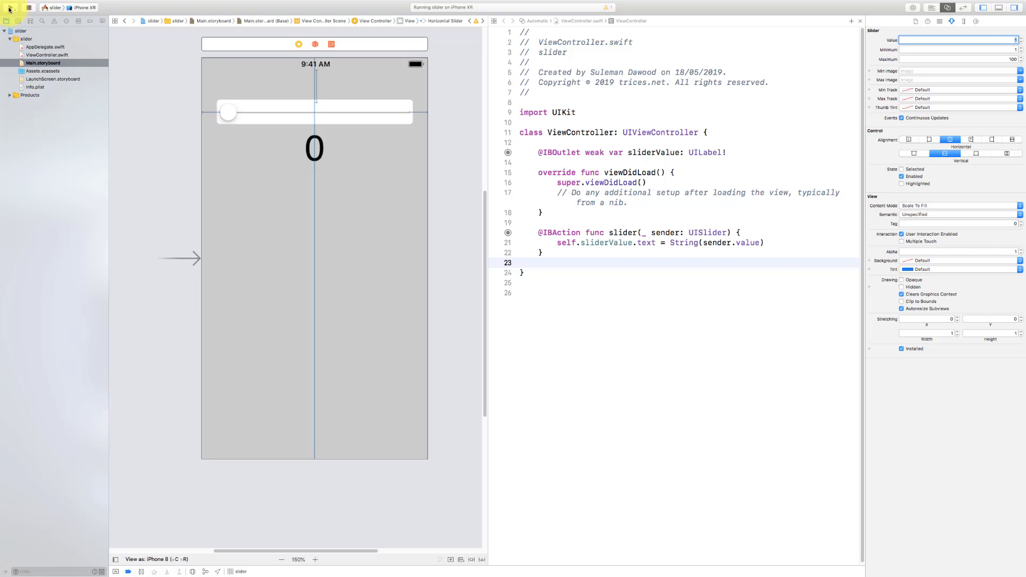
pyautogui.click(10, 7)
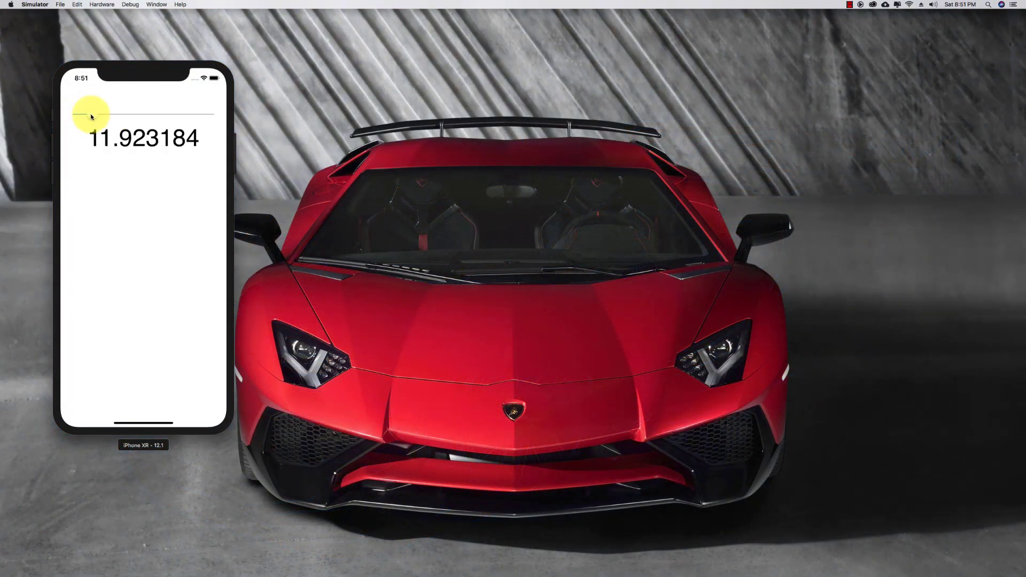
# Drag the slider up in the Simulator until the label reads 27.13268.
pyautogui.moveTo(92, 116); pyautogui.dragTo(117, 117)
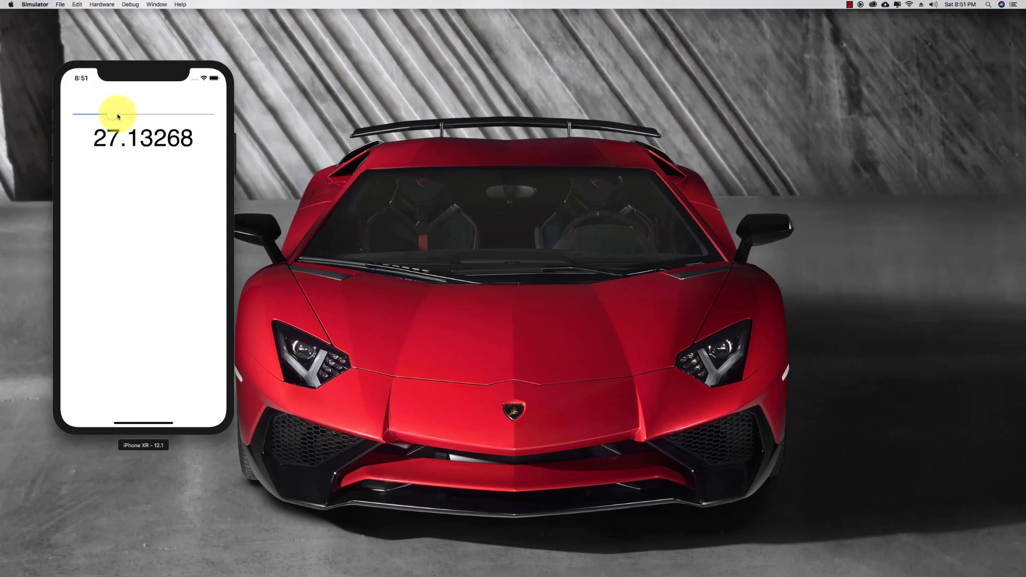
pyautogui.moveTo(118, 116); pyautogui.dragTo(129, 115)
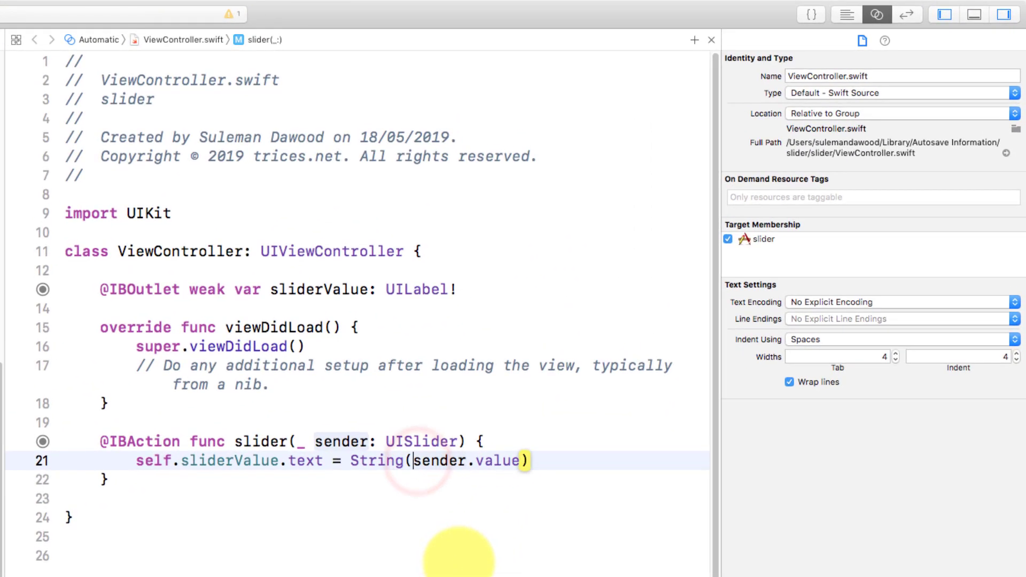
# Convert sender.value through Int inside String on line 21 and relaunch the app.
pyautogui.write('Int(')
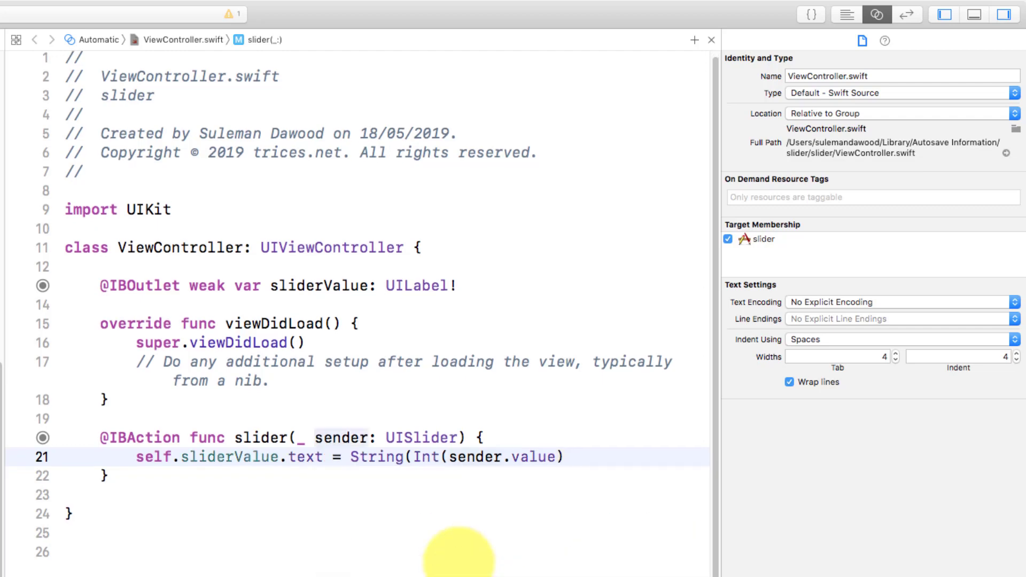
pyautogui.click(573, 456)
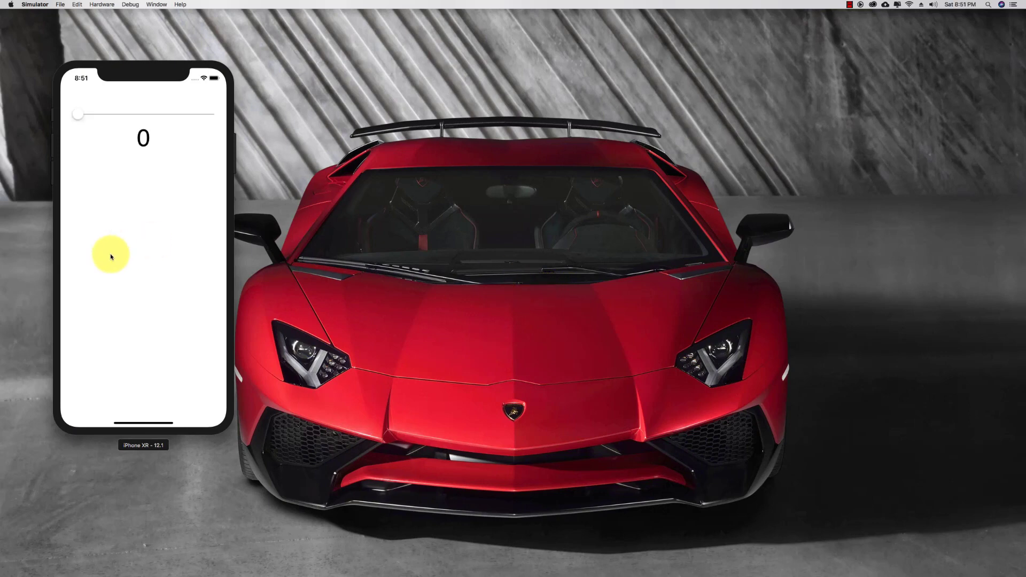
# Sweep the slider across its range, seeing integers 5, 29, 100, 81, 44, 33, 76, 15, 18.
pyautogui.moveTo(78, 114); pyautogui.dragTo(92, 115)
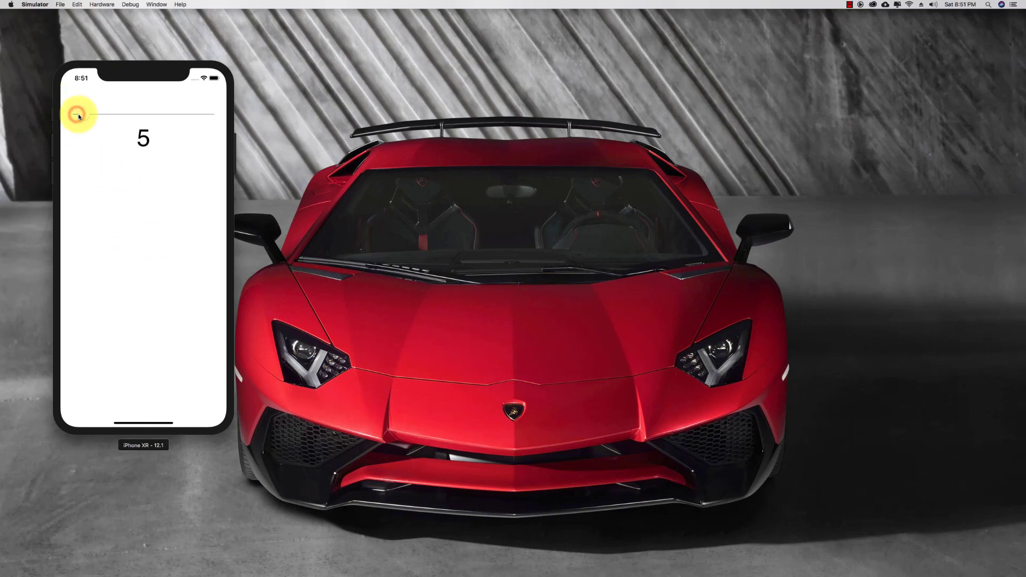
pyautogui.moveTo(77, 116); pyautogui.dragTo(134, 116)
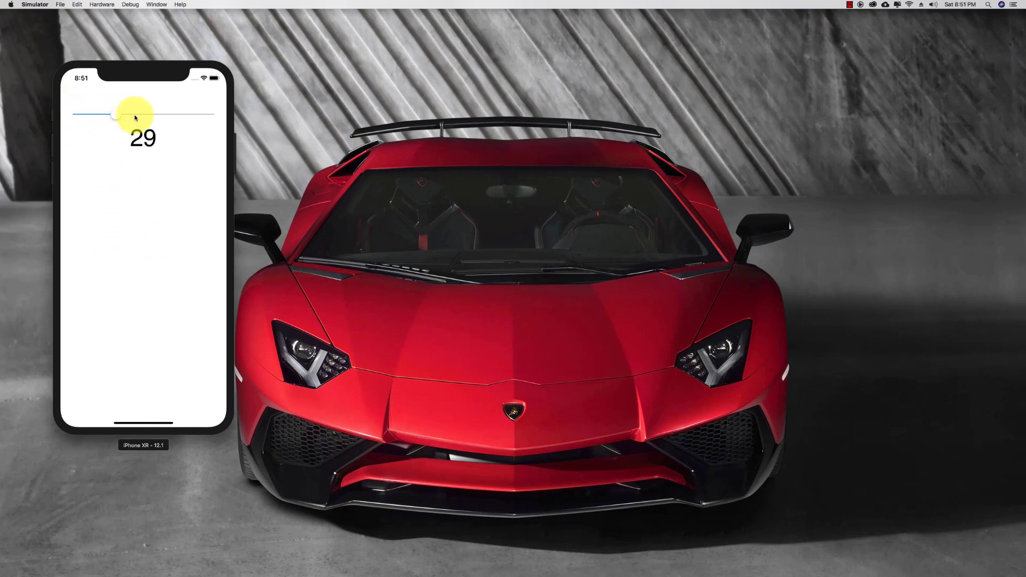
pyautogui.moveTo(130, 116); pyautogui.dragTo(200, 115)
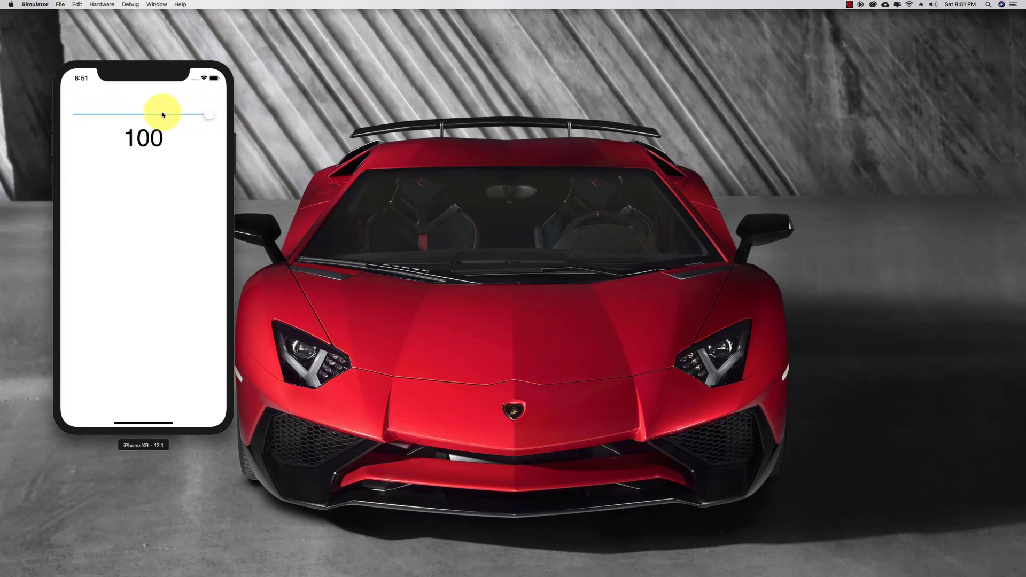
pyautogui.moveTo(161, 114); pyautogui.dragTo(207, 116)
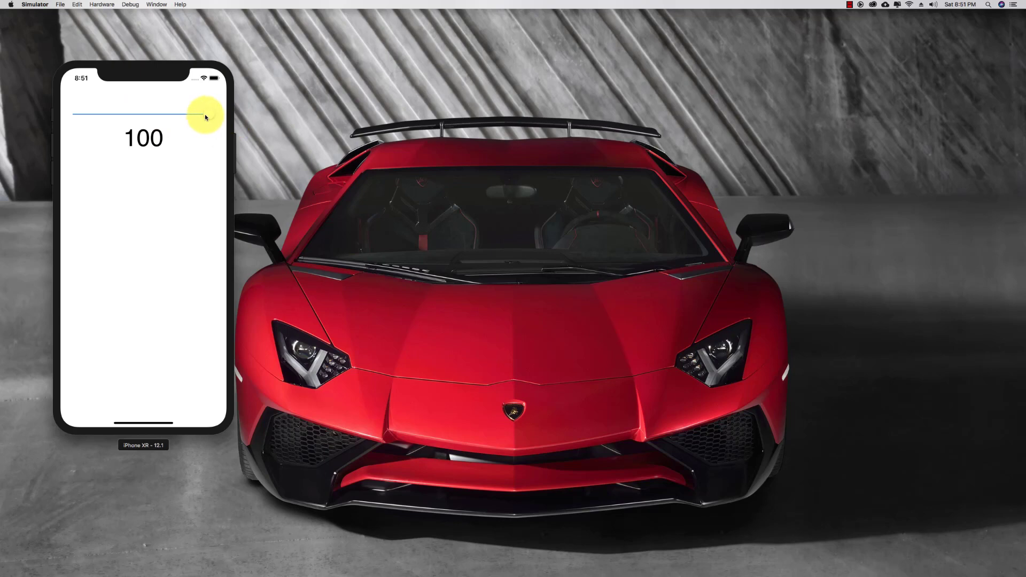
pyautogui.moveTo(206, 115); pyautogui.dragTo(185, 115)
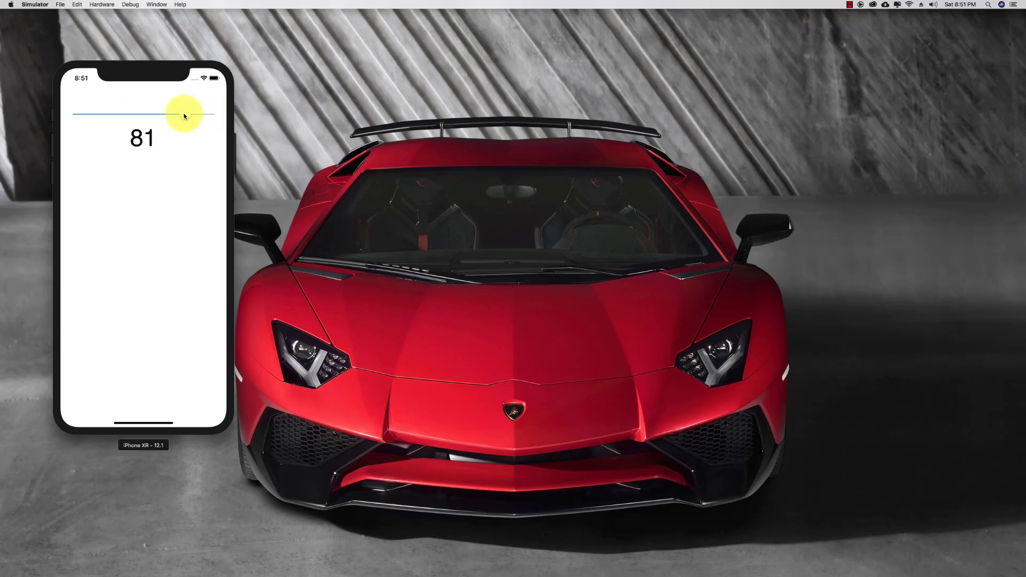
pyautogui.moveTo(183, 116); pyautogui.dragTo(120, 115)
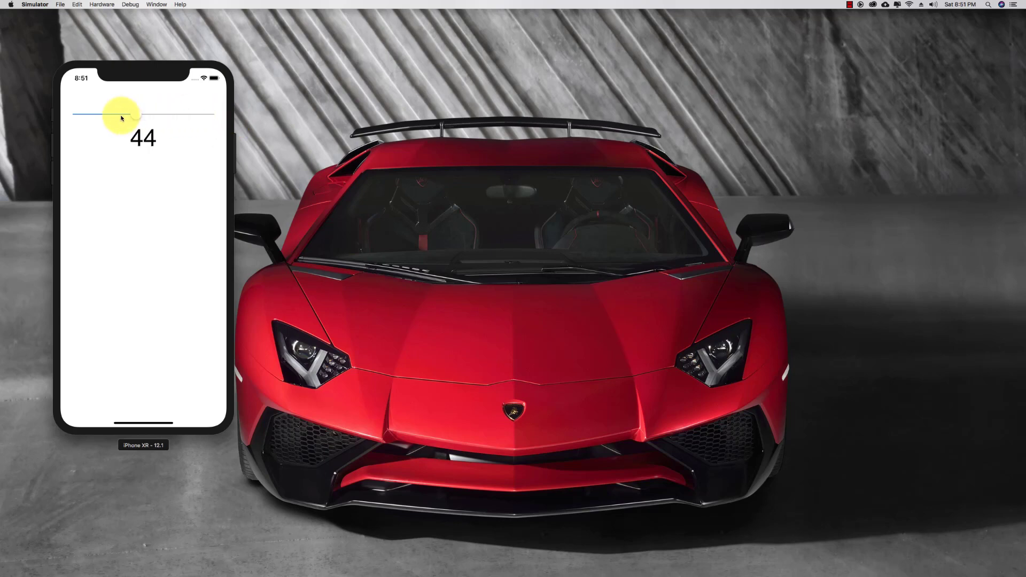
pyautogui.moveTo(123, 116); pyautogui.dragTo(119, 116)
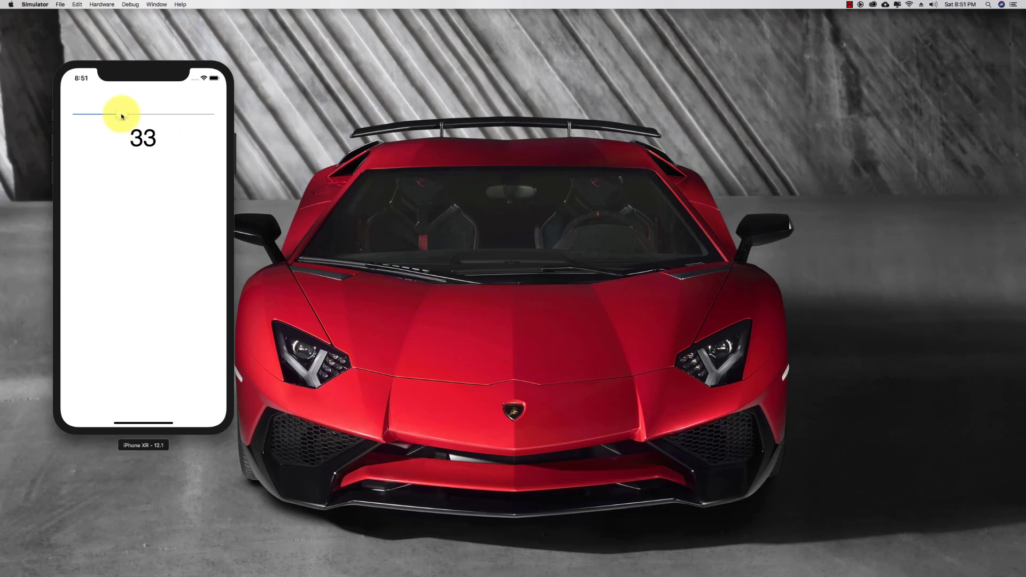
pyautogui.moveTo(121, 114); pyautogui.dragTo(179, 114)
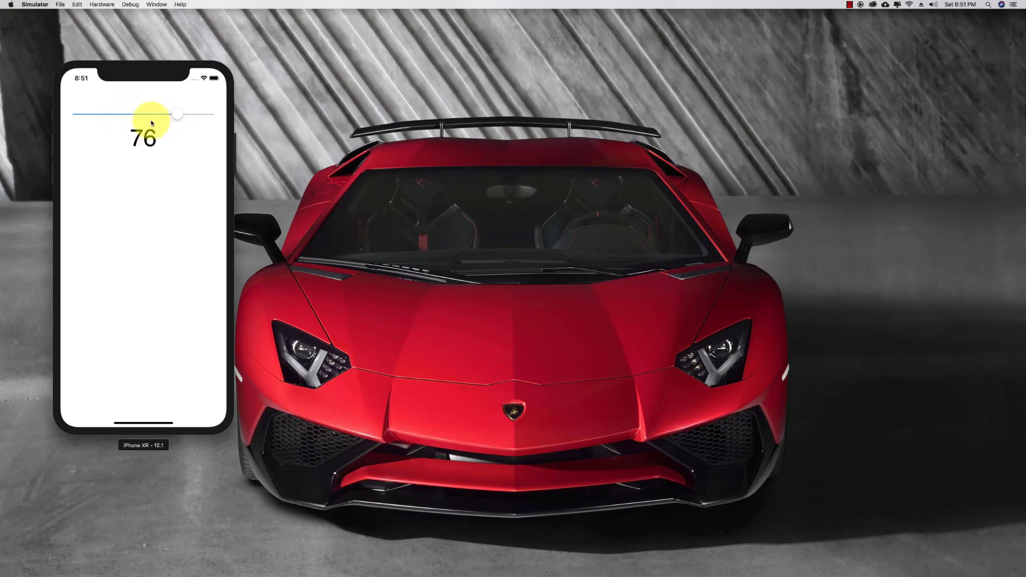
pyautogui.moveTo(179, 114); pyautogui.dragTo(89, 117)
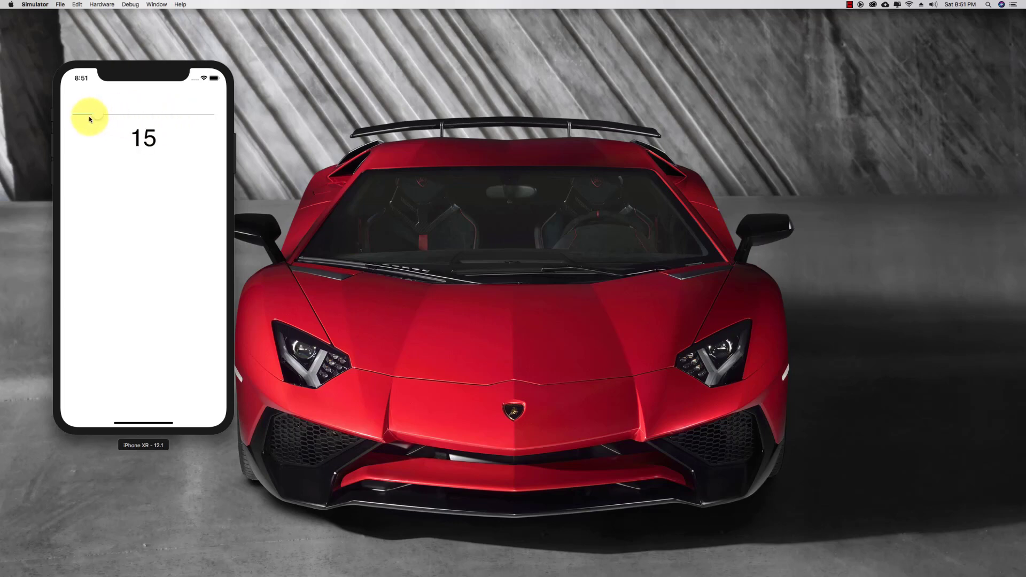
pyautogui.moveTo(88, 117); pyautogui.dragTo(108, 117)
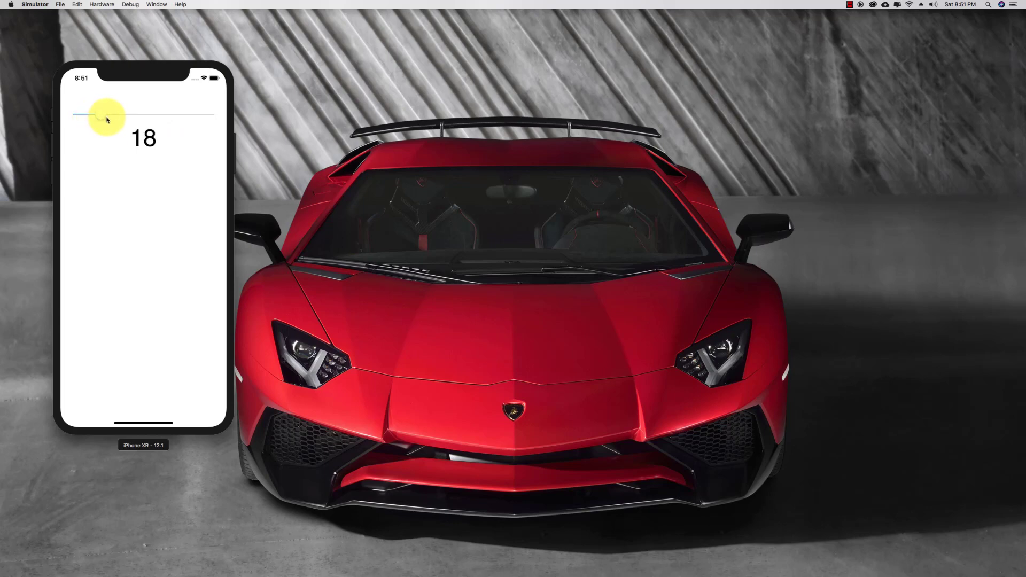